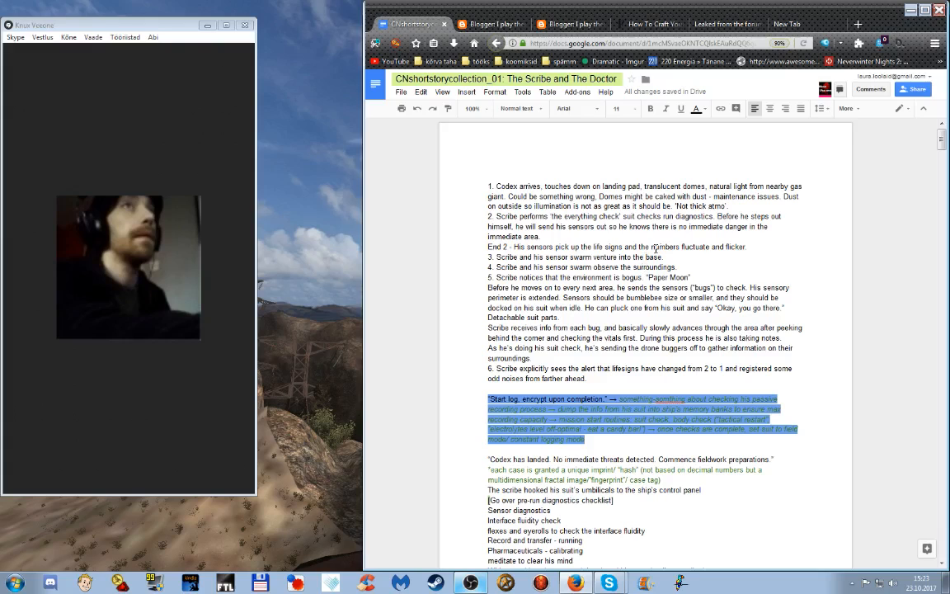
Revise the stranger's diatribe line to identify him as 'the naked guy' while scrolling through the draft
{"action": "scroll", "scroll_direction": "down", "scroll_amount": 3}
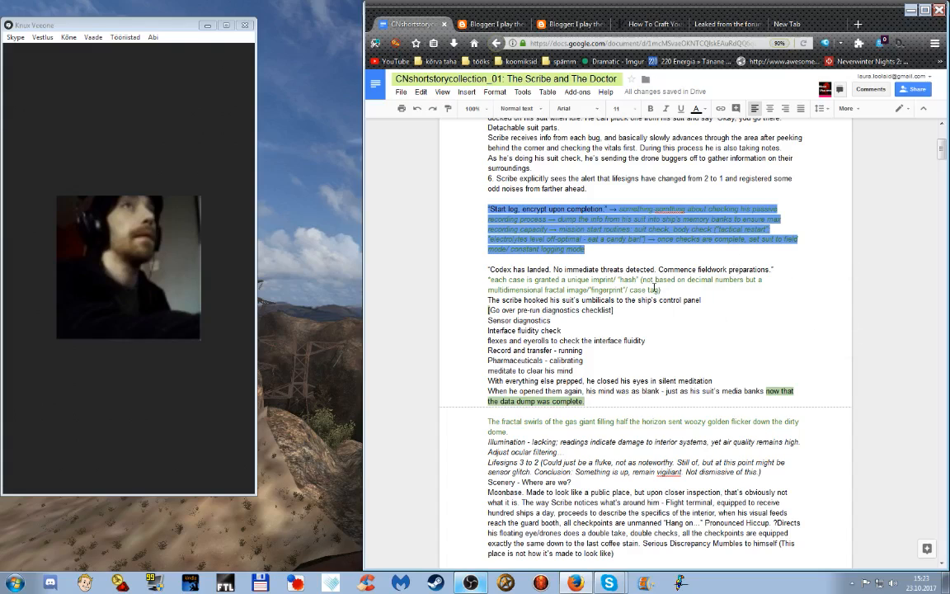
{"action": "mouse_move", "coordinate": [679, 283]}
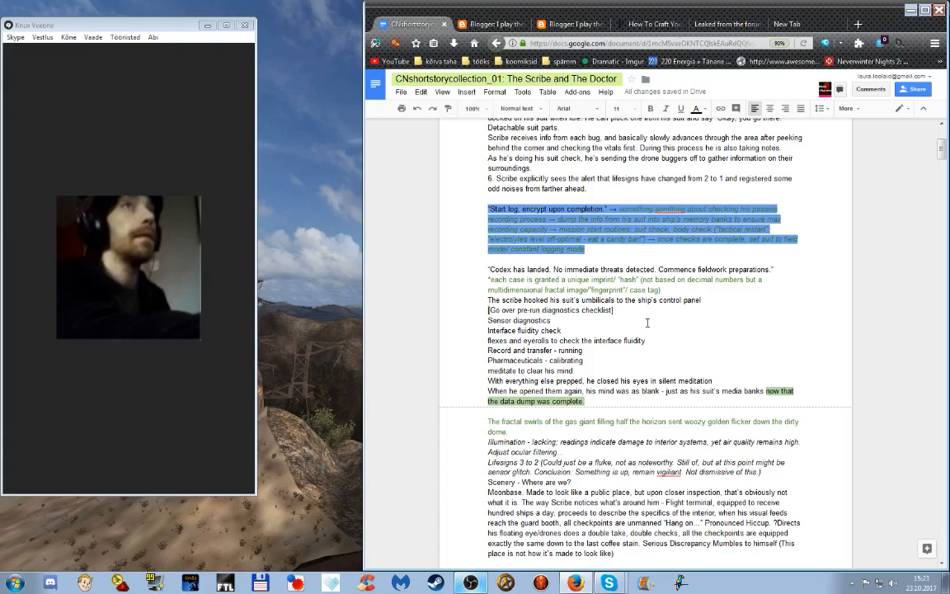
{"action": "mouse_move", "coordinate": [679, 329]}
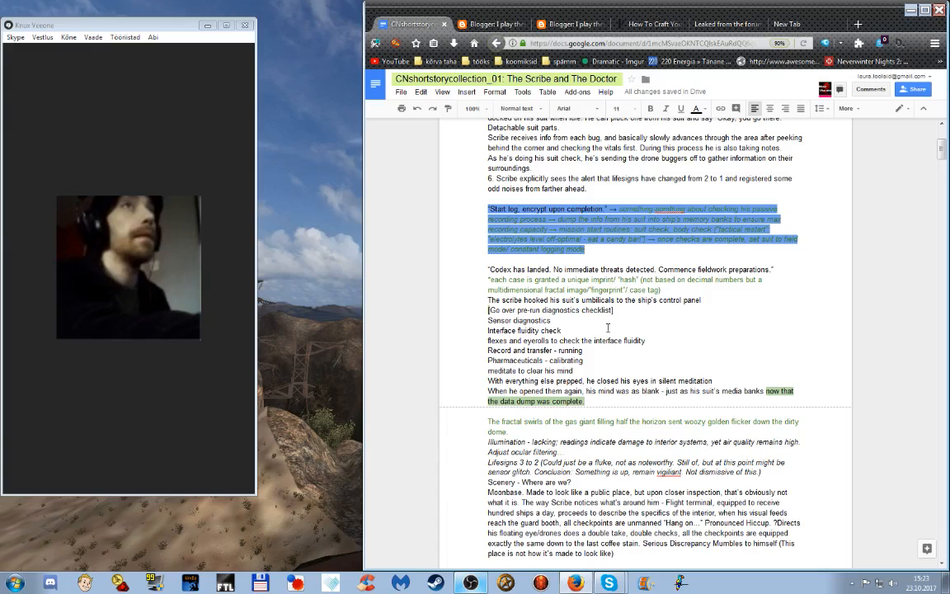
{"action": "mouse_move", "coordinate": [594, 312]}
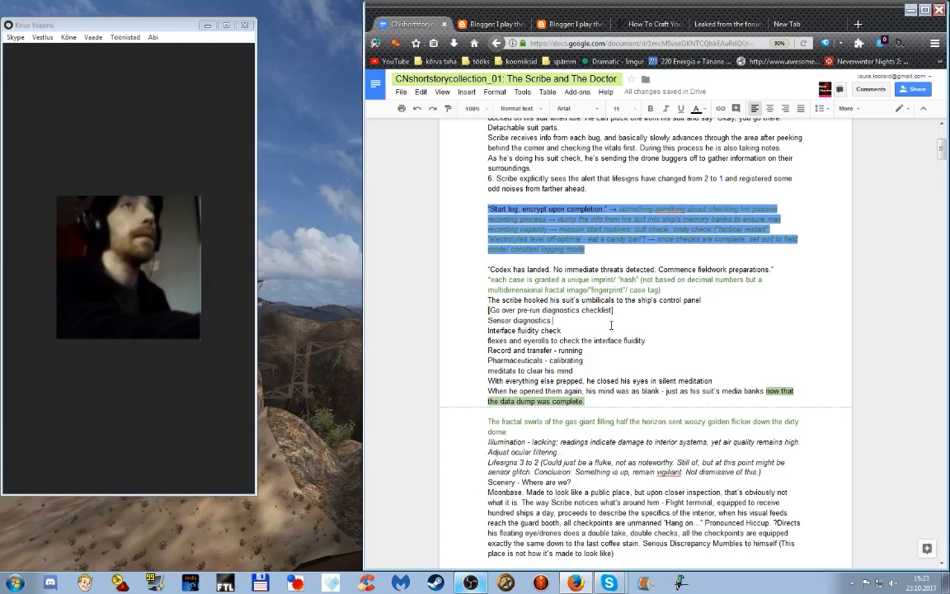
{"action": "scroll", "scroll_direction": "down", "scroll_amount": 3}
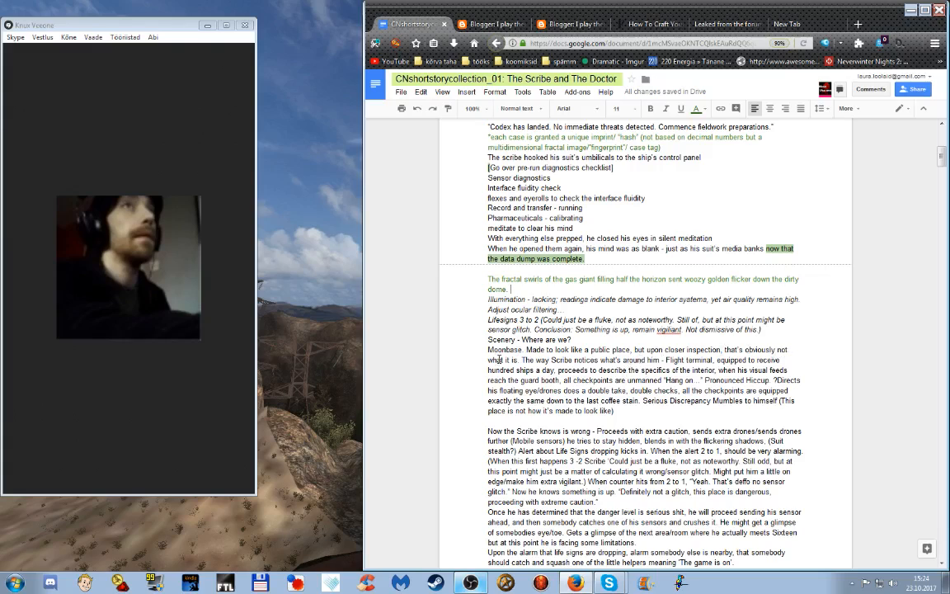
{"action": "mouse_move", "coordinate": [521, 355]}
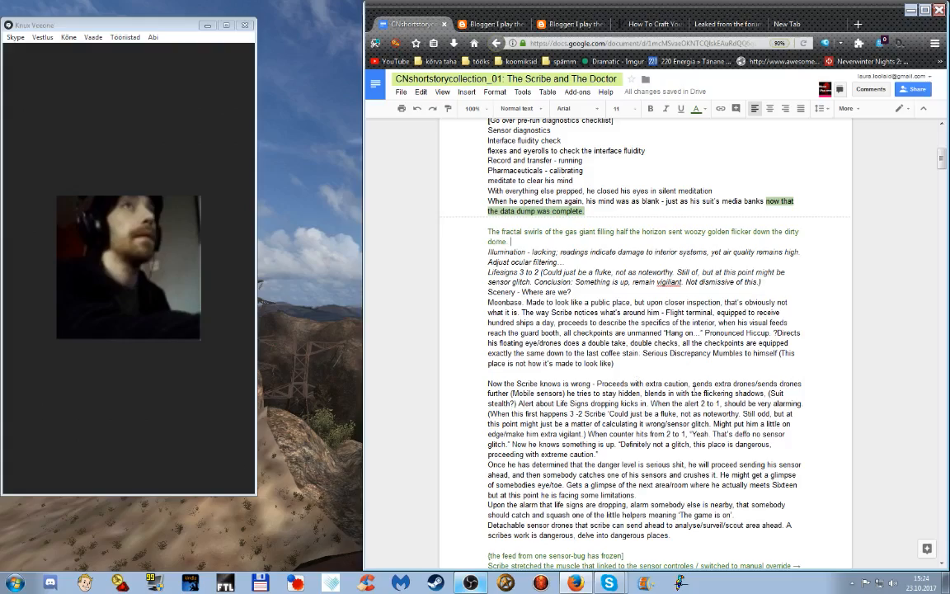
{"action": "scroll", "scroll_direction": "down", "scroll_amount": 3}
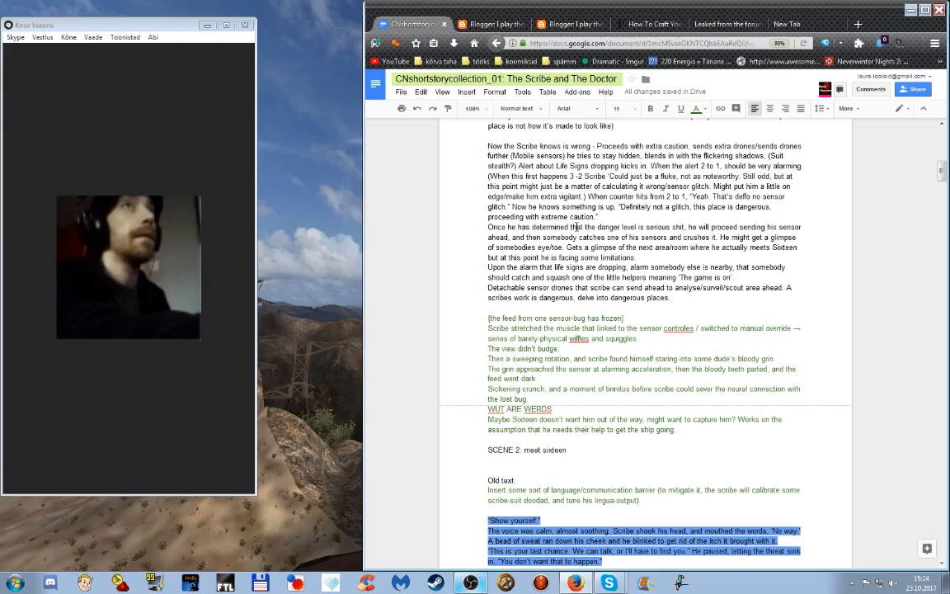
{"action": "mouse_move", "coordinate": [565, 314]}
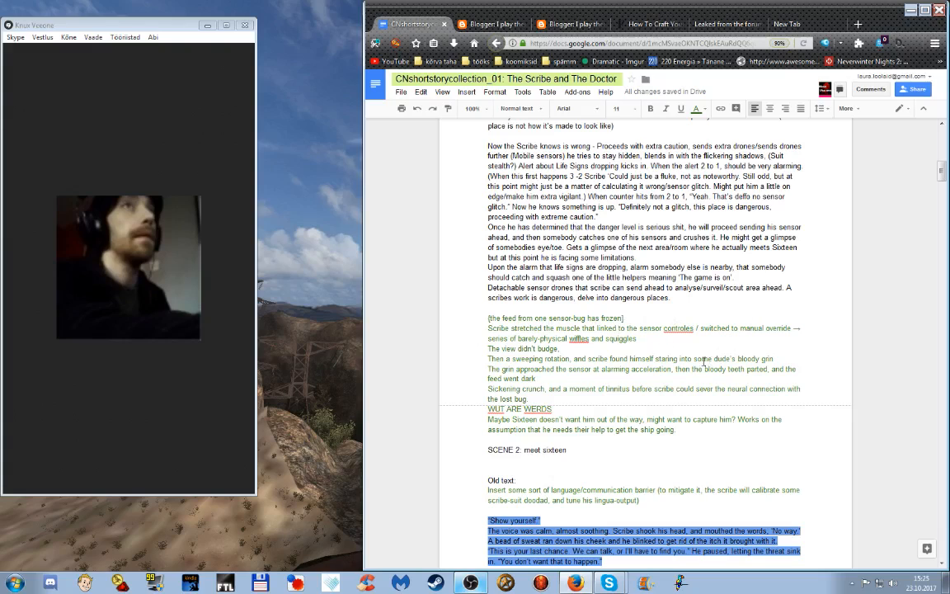
{"action": "right_click", "coordinate": [680, 328]}
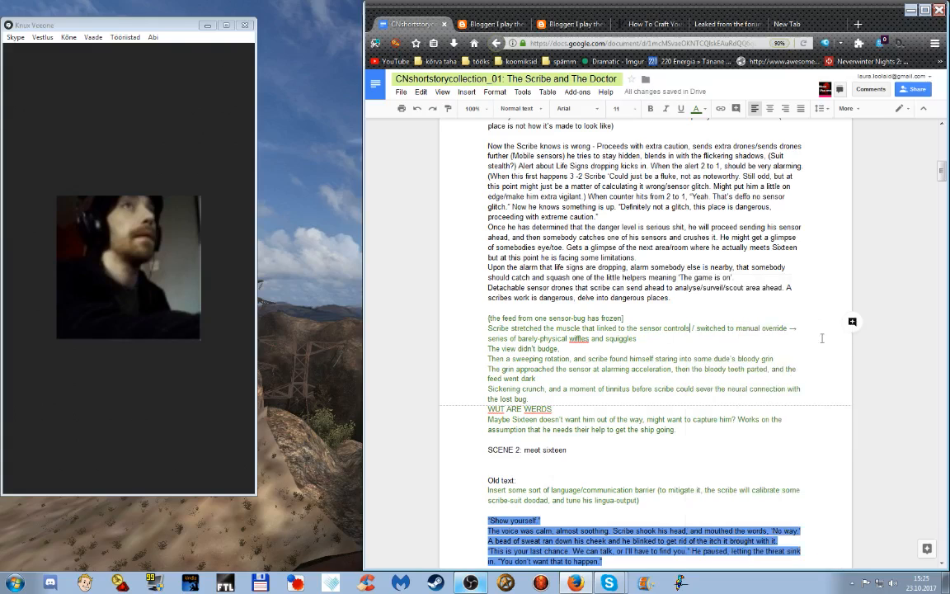
{"action": "mouse_move", "coordinate": [688, 347]}
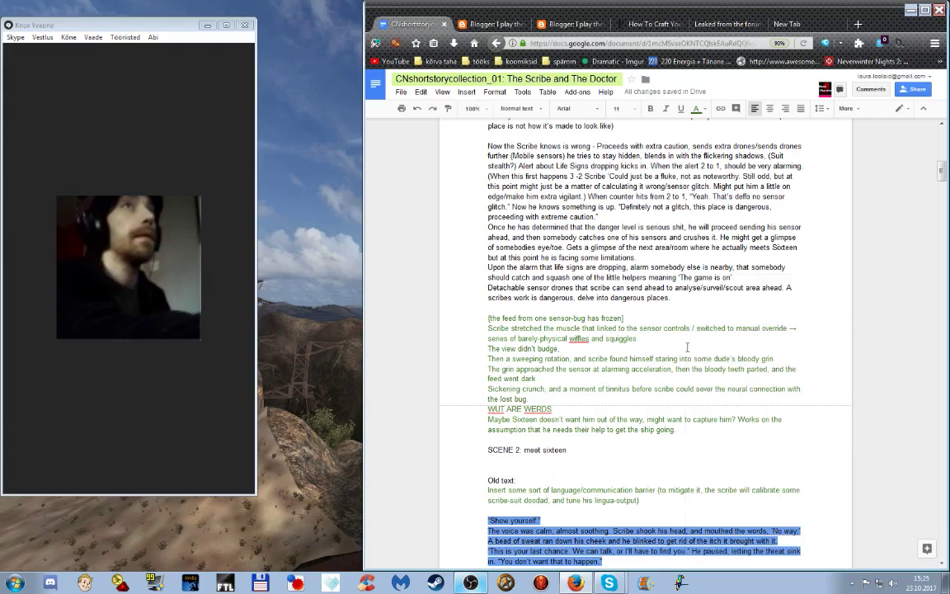
{"action": "mouse_move", "coordinate": [569, 373]}
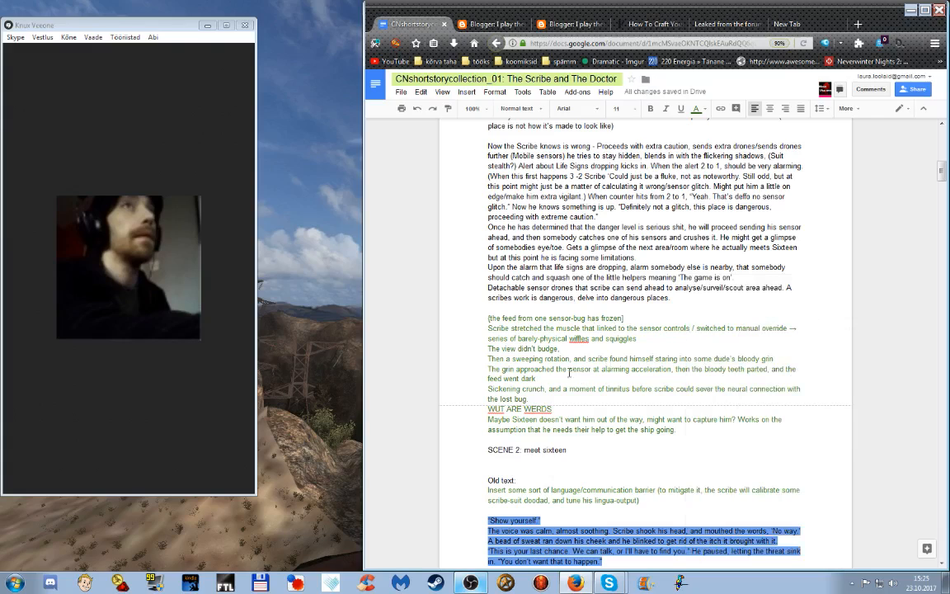
{"action": "mouse_move", "coordinate": [693, 390]}
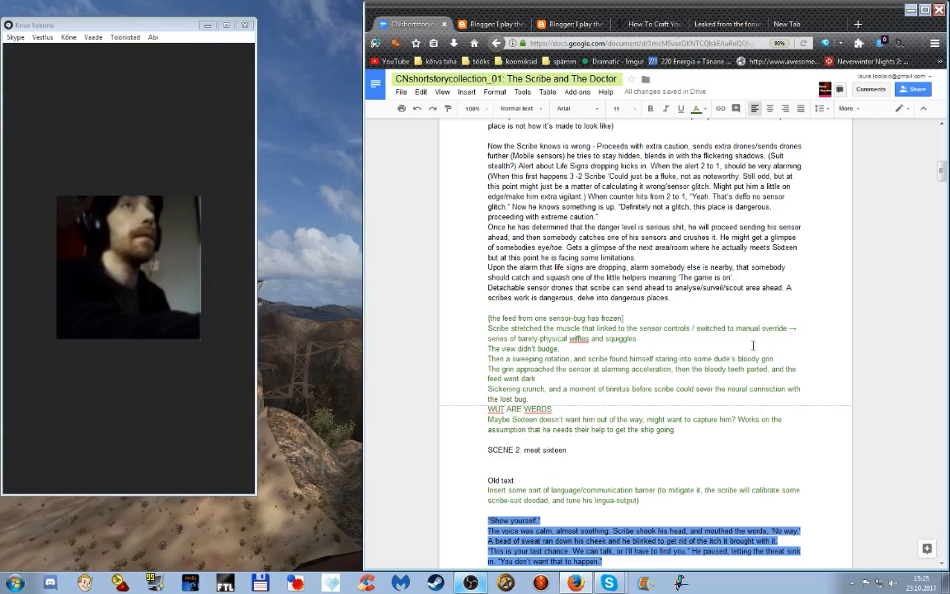
{"action": "mouse_move", "coordinate": [590, 369]}
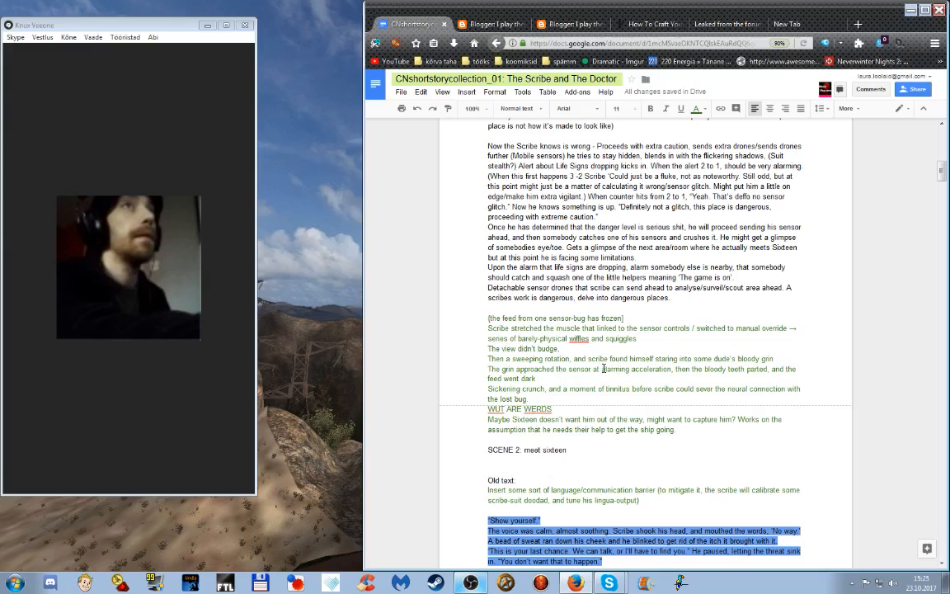
{"action": "mouse_move", "coordinate": [600, 379]}
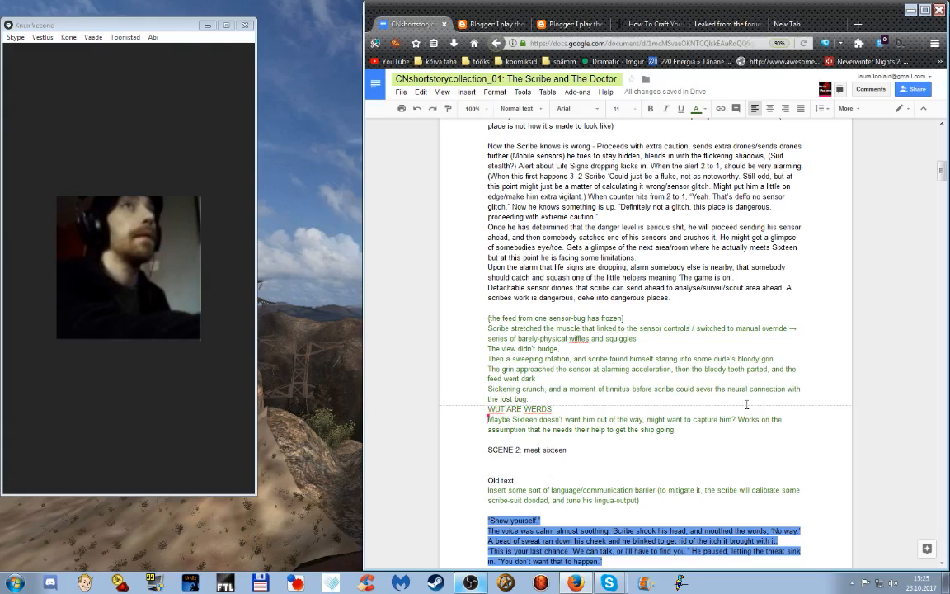
{"action": "scroll", "scroll_direction": "down", "scroll_amount": 3}
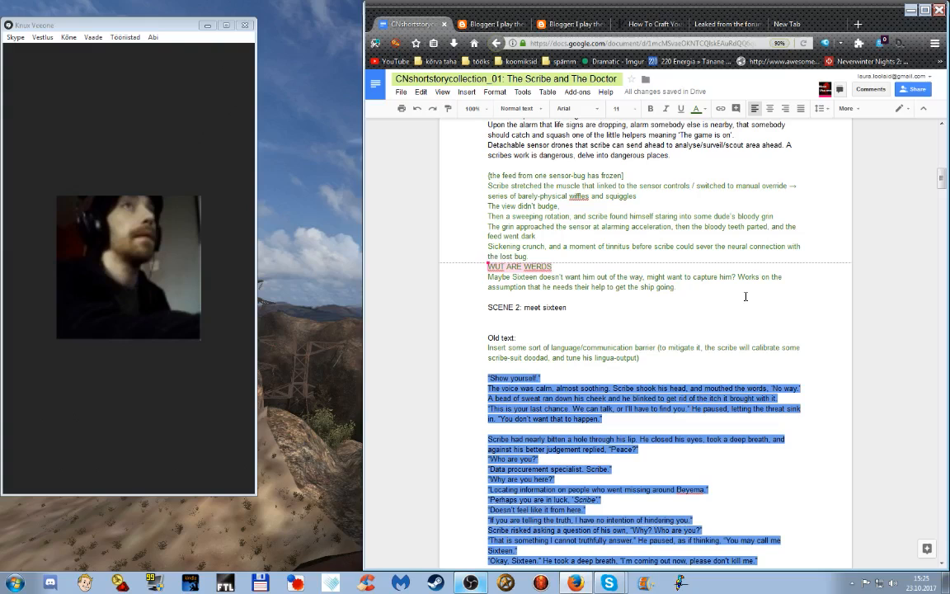
{"action": "scroll", "scroll_direction": "down", "scroll_amount": 3}
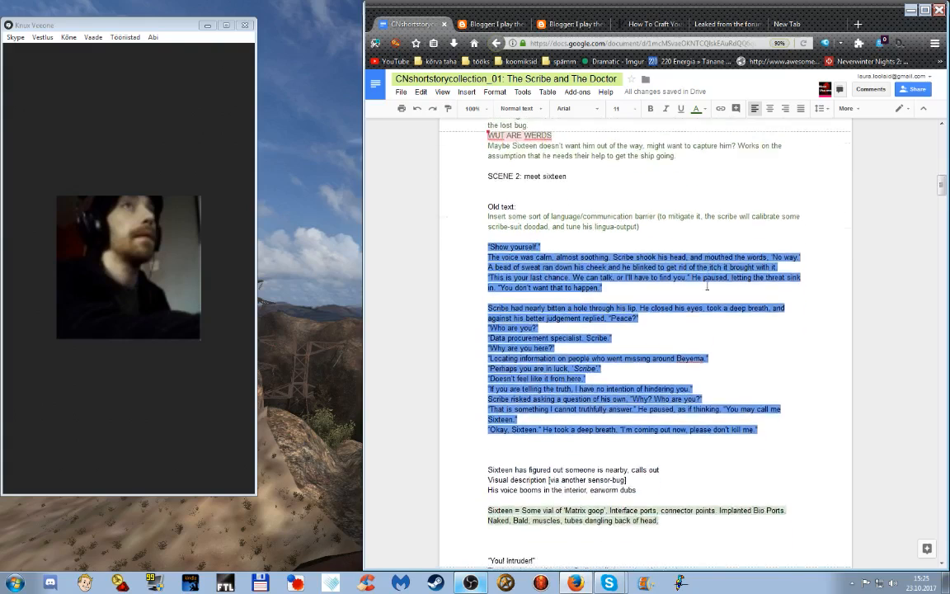
{"action": "scroll", "scroll_direction": "down", "scroll_amount": 3}
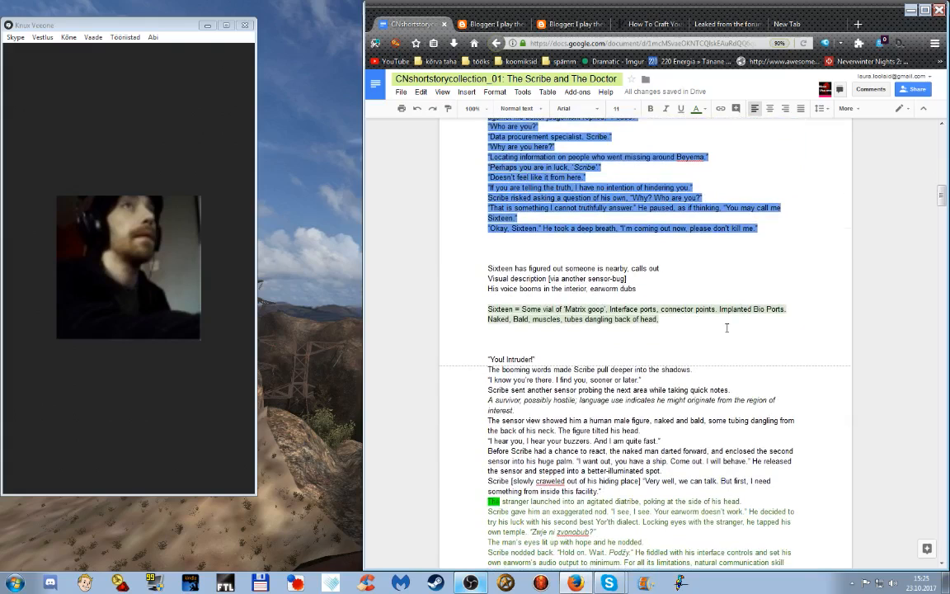
{"action": "scroll", "scroll_direction": "down", "scroll_amount": 3}
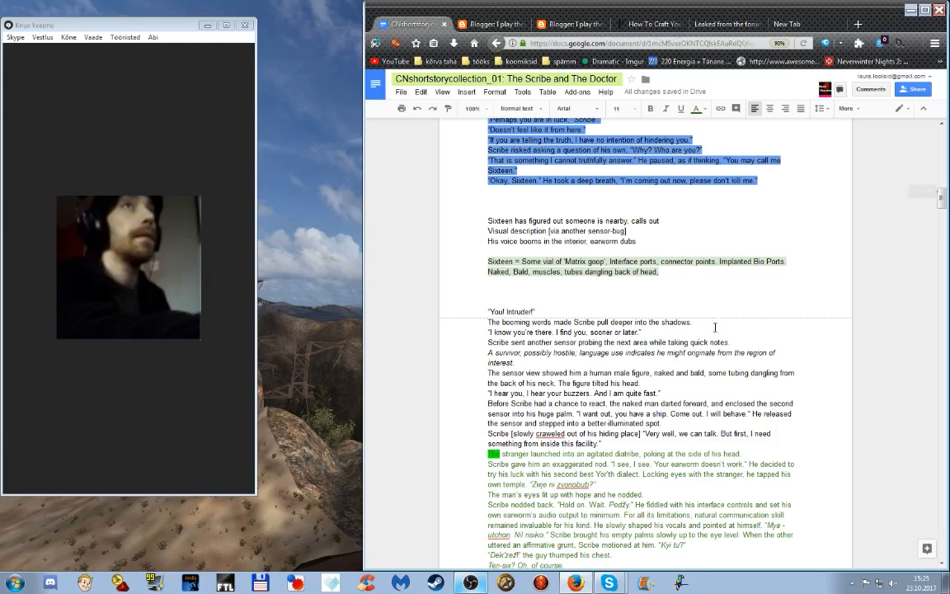
{"action": "mouse_move", "coordinate": [538, 284]}
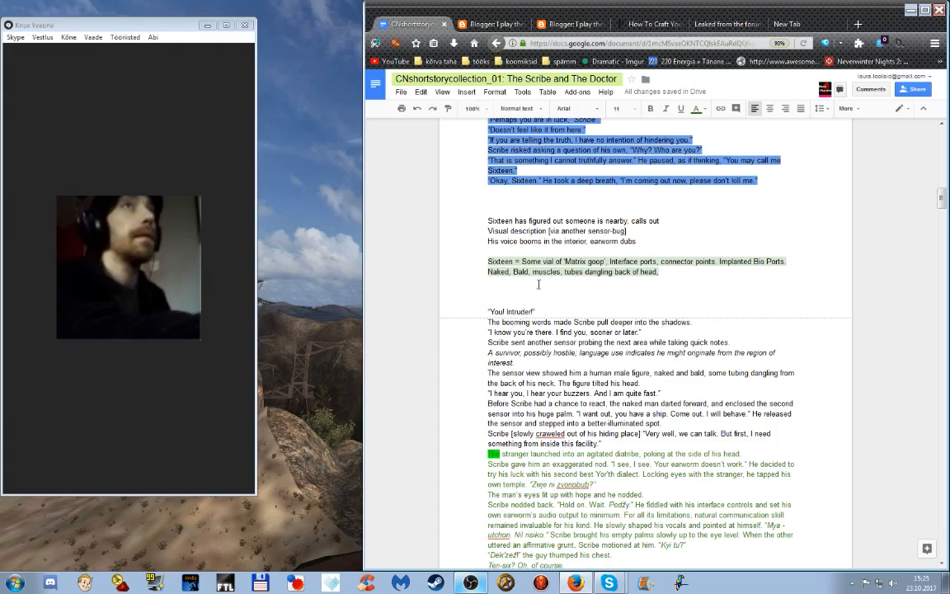
{"action": "scroll", "scroll_direction": "down", "scroll_amount": 3}
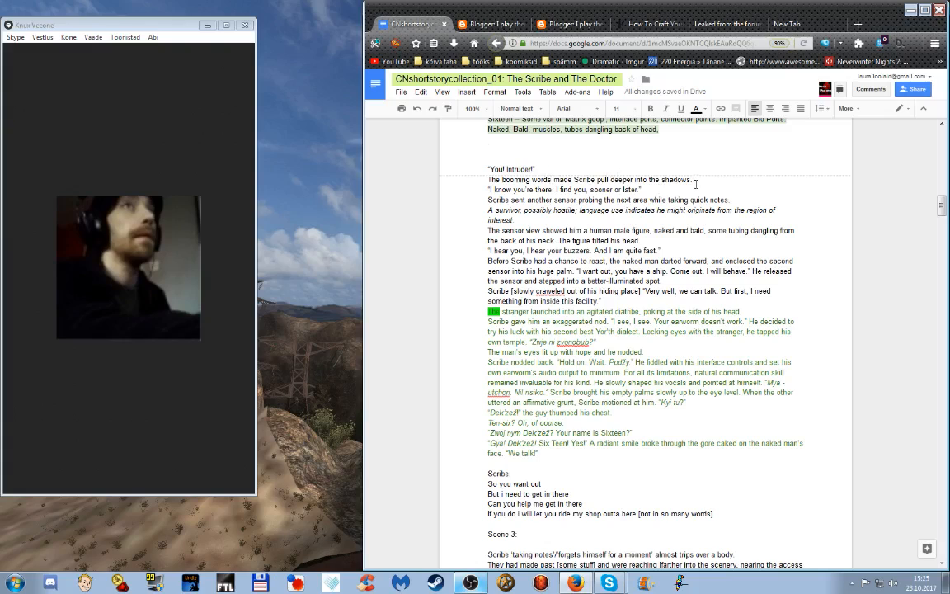
{"action": "mouse_move", "coordinate": [513, 190]}
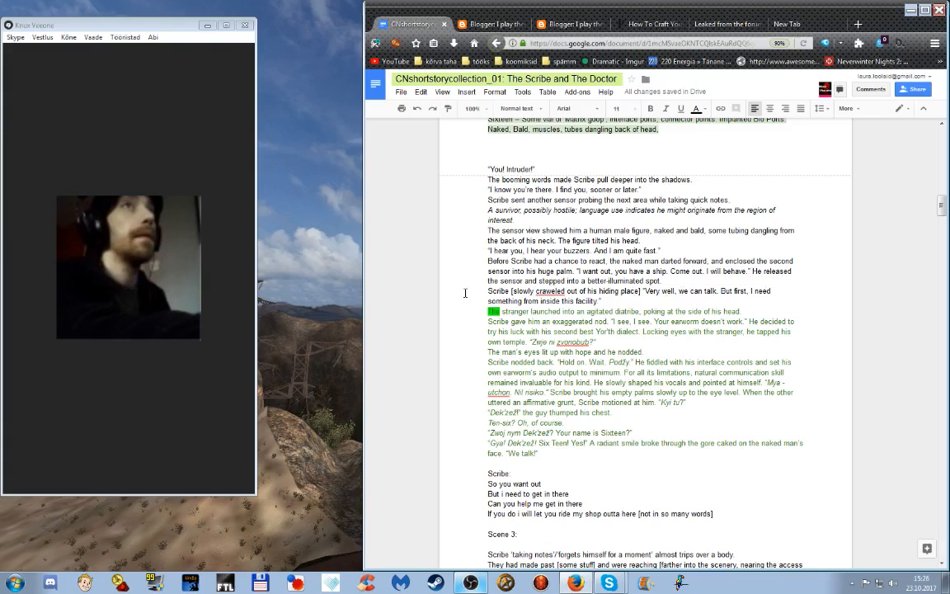
{"action": "mouse_move", "coordinate": [658, 295]}
{"action": "type", "text": " → the naked guy"}
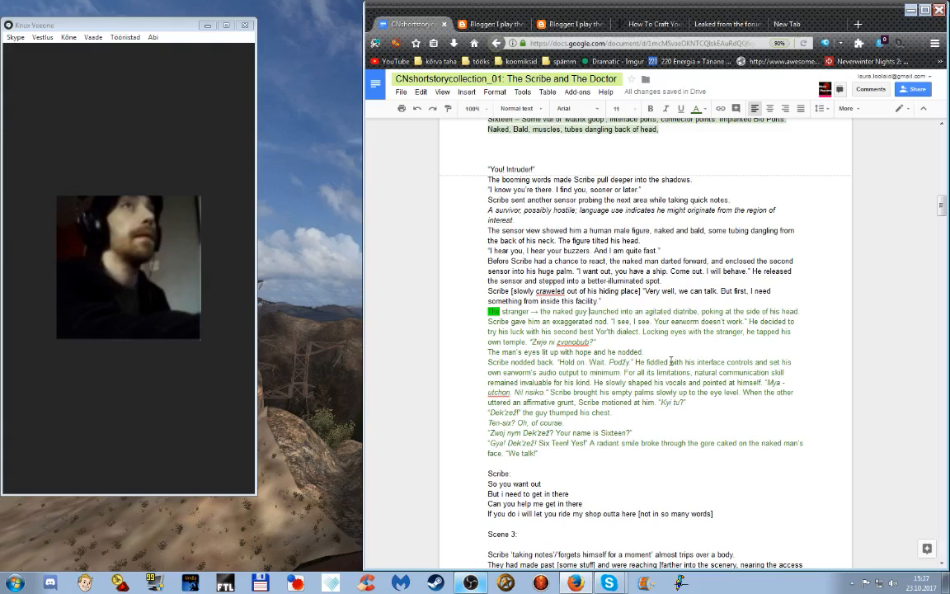
{"action": "mouse_move", "coordinate": [665, 358]}
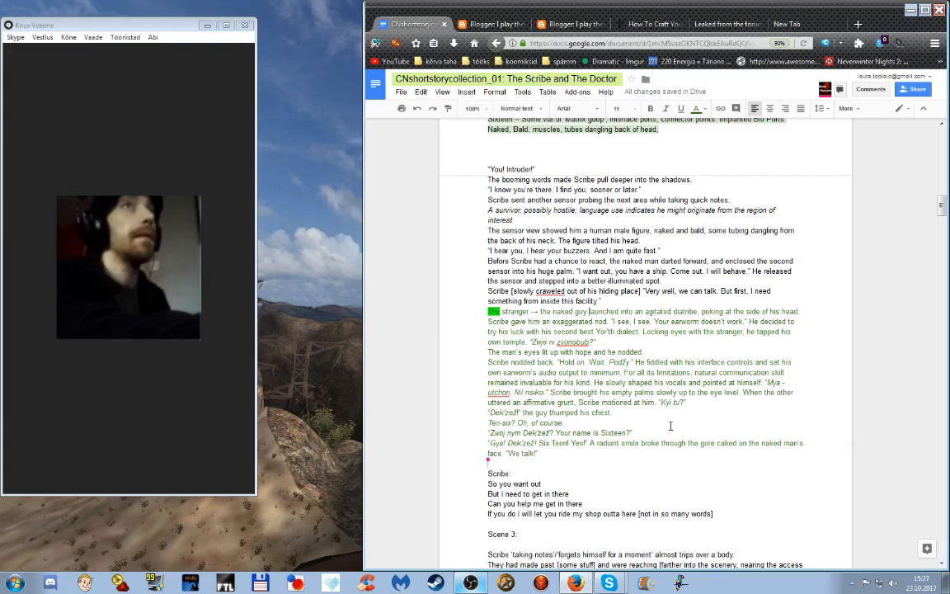
{"action": "mouse_move", "coordinate": [659, 442]}
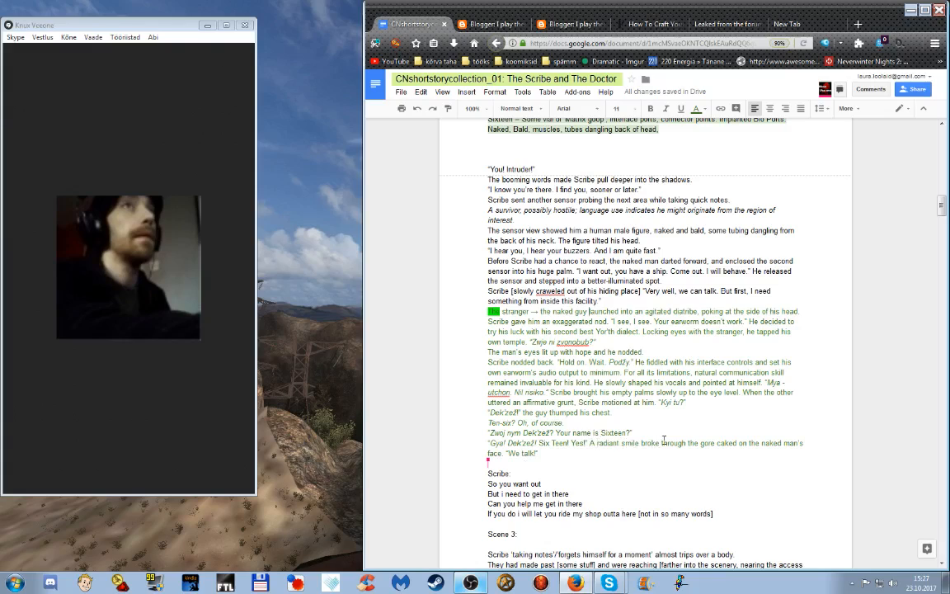
{"action": "mouse_move", "coordinate": [656, 479]}
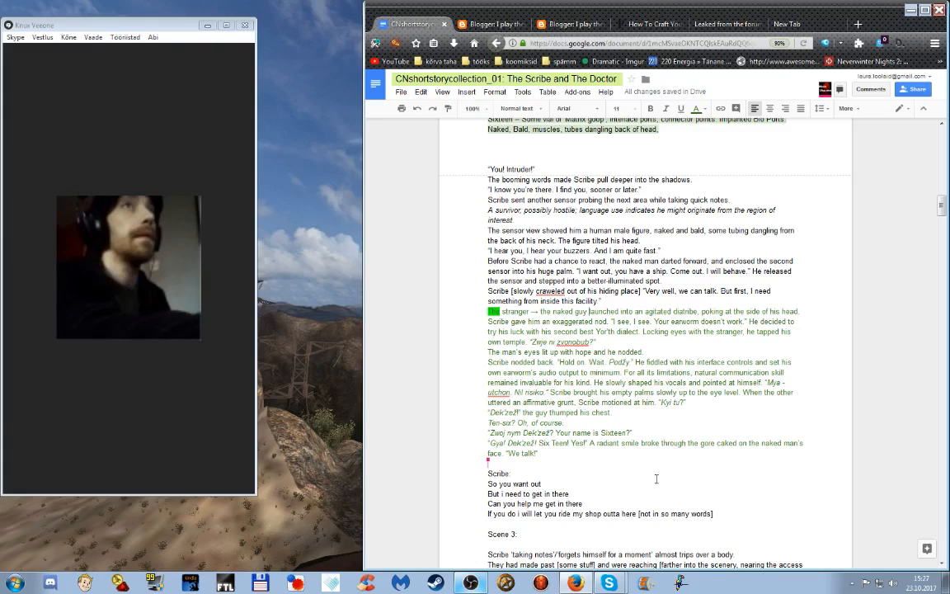
{"action": "scroll", "scroll_direction": "down", "scroll_amount": 3}
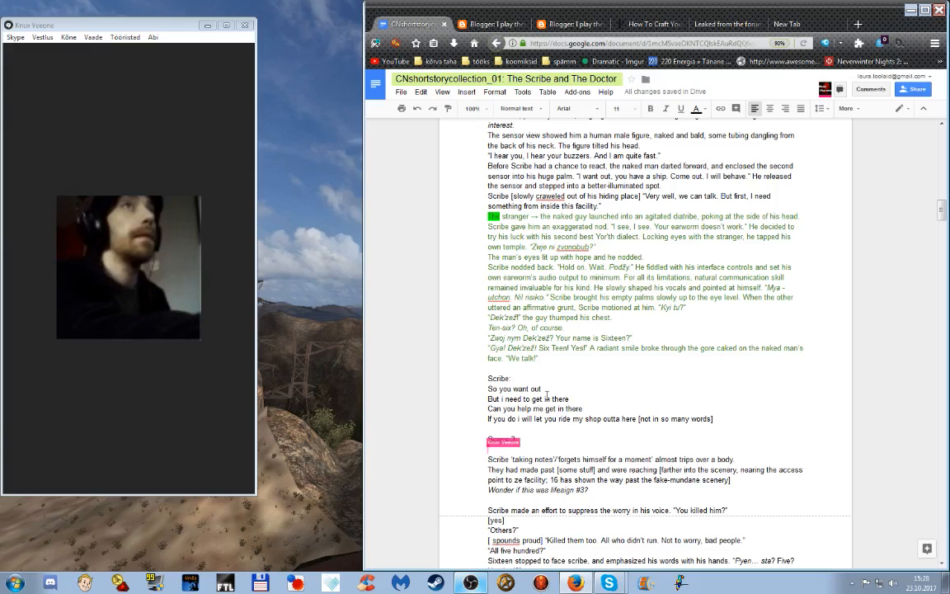
{"action": "type", "text": "Scene 3"}
{"action": "type", "text": "i"}
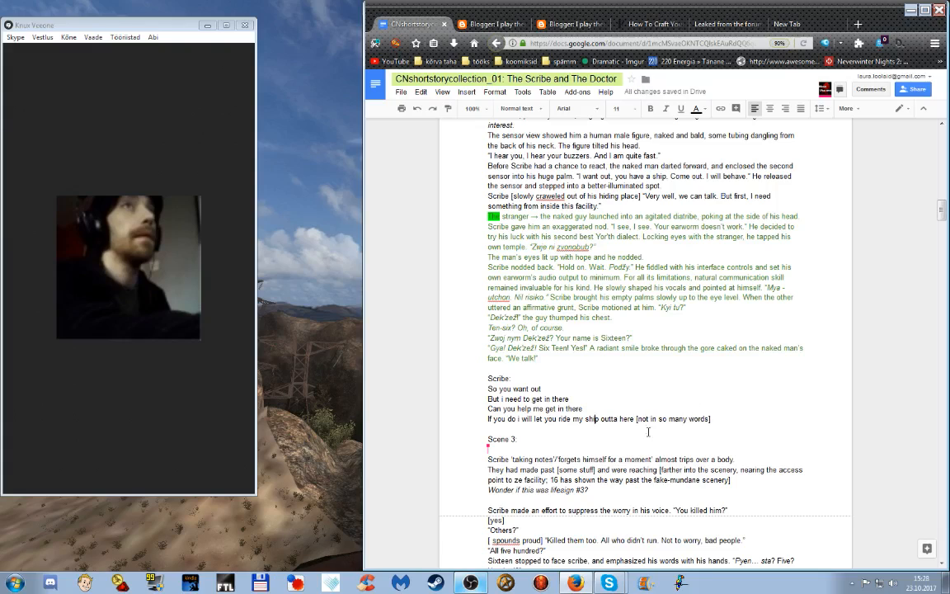
{"action": "scroll", "scroll_direction": "down", "scroll_amount": 3}
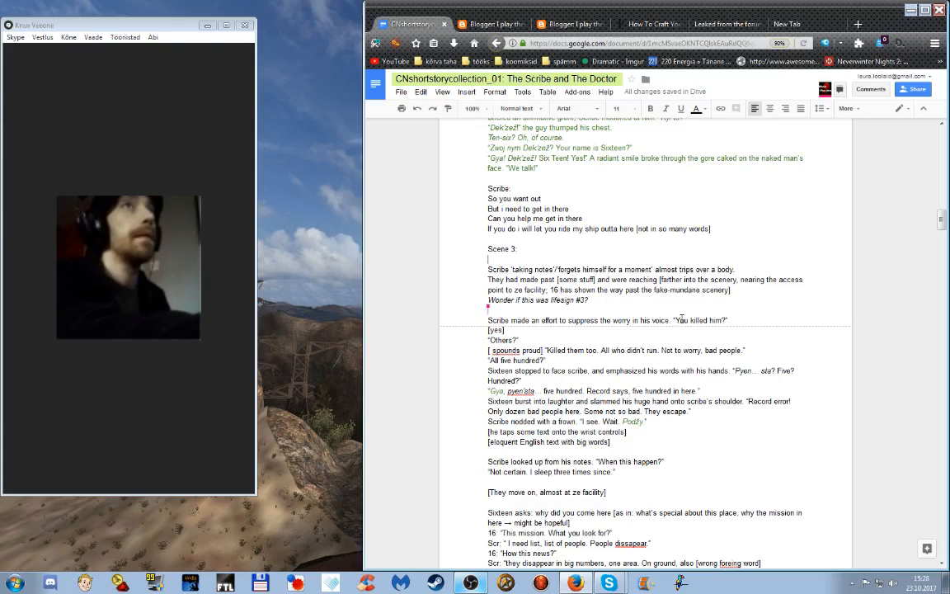
{"action": "mouse_move", "coordinate": [686, 320]}
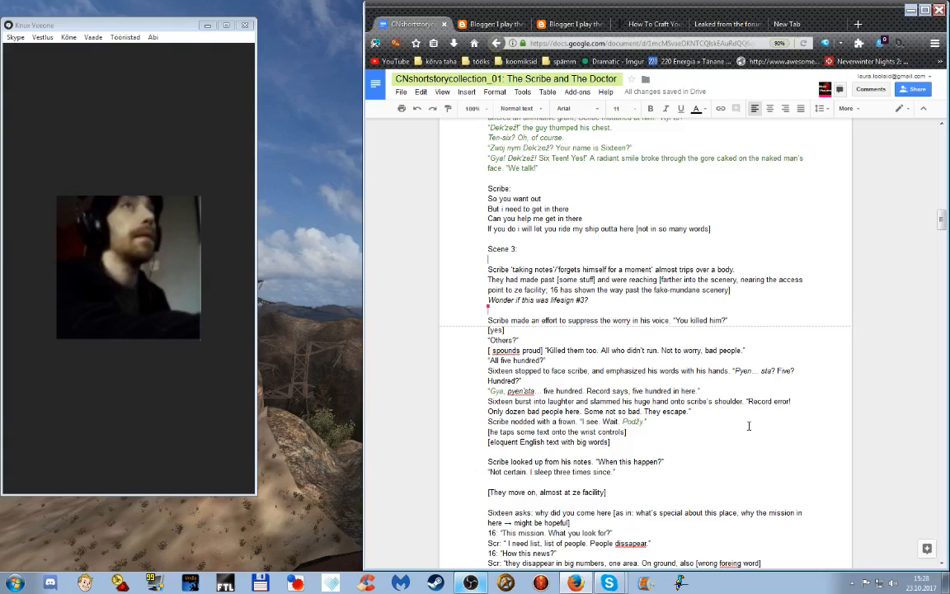
{"action": "mouse_move", "coordinate": [624, 305]}
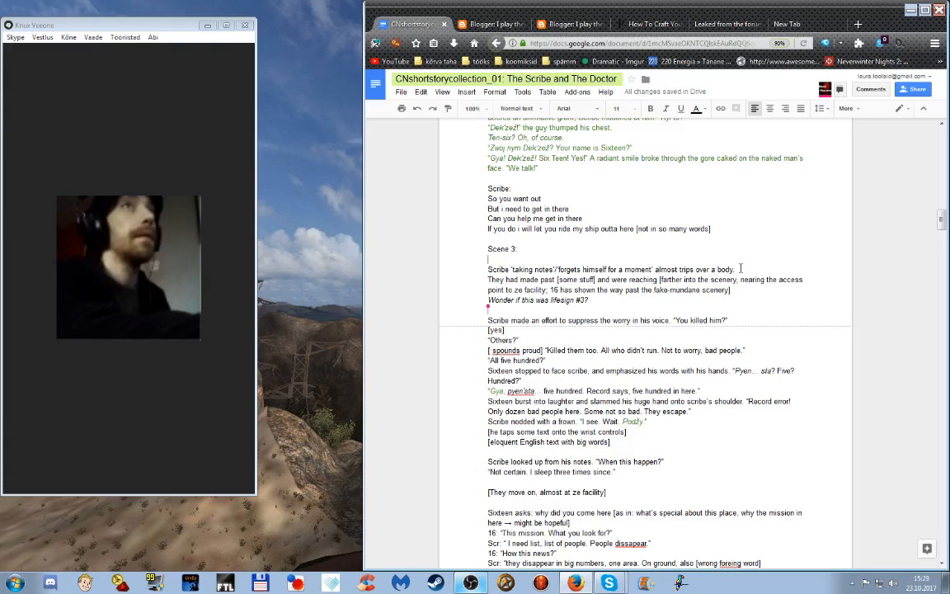
{"action": "mouse_move", "coordinate": [724, 244]}
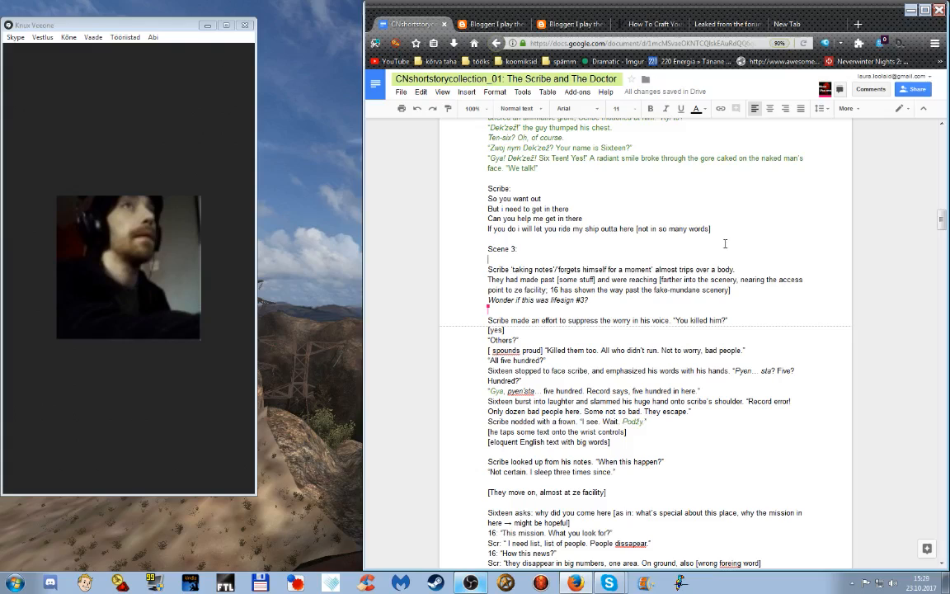
{"action": "mouse_move", "coordinate": [637, 254]}
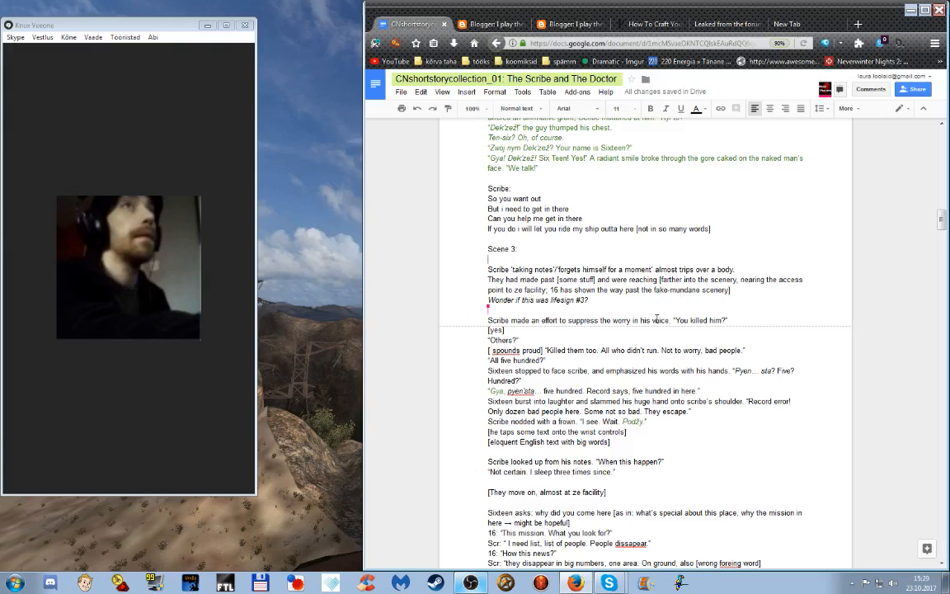
{"action": "mouse_move", "coordinate": [630, 300]}
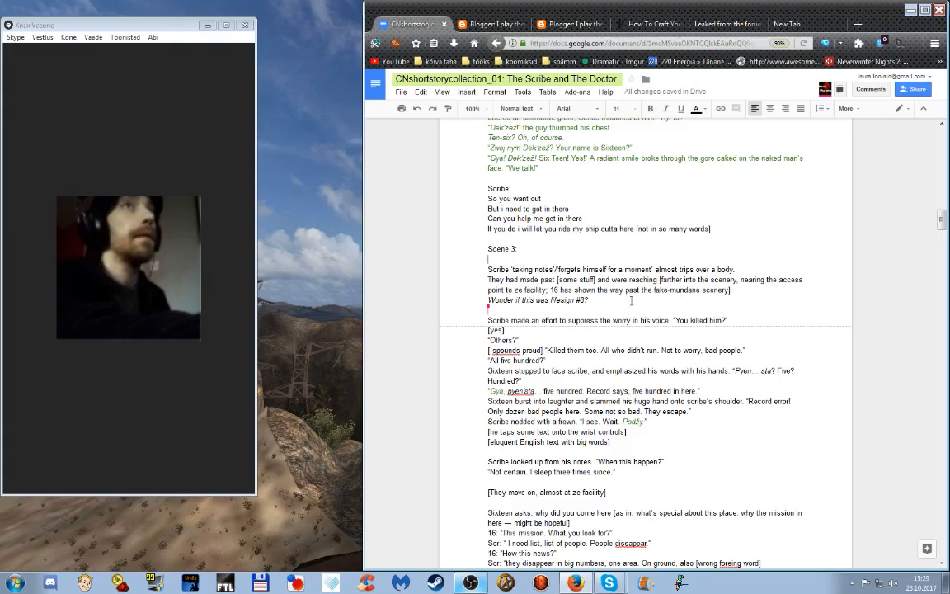
{"action": "mouse_move", "coordinate": [686, 300]}
{"action": "type", "text": " / "}
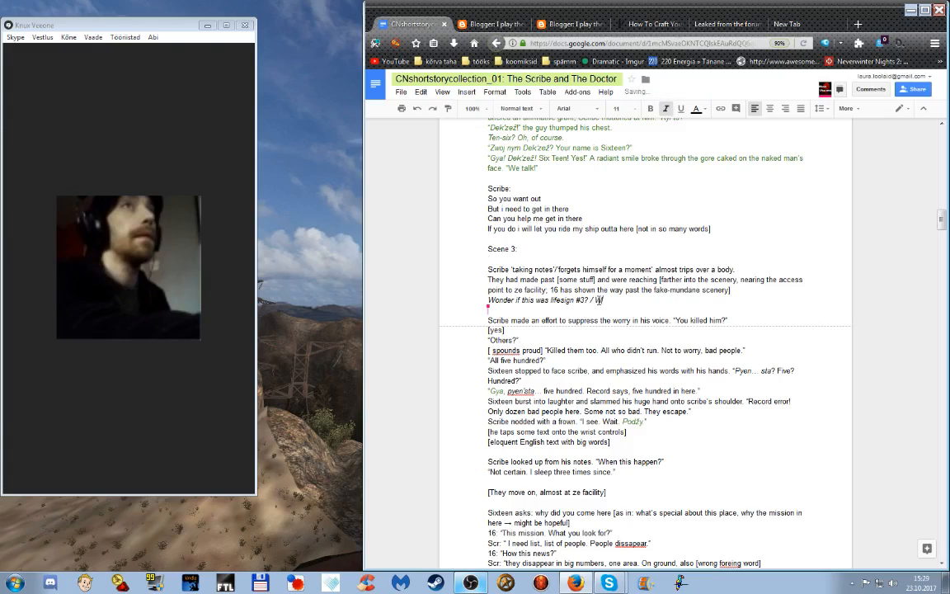
Add 'Wonder if / where ... #3' wondering to the Scene 3 note and check spelling suggestions for the new word
{"action": "type", "text": "Wonder if /"}
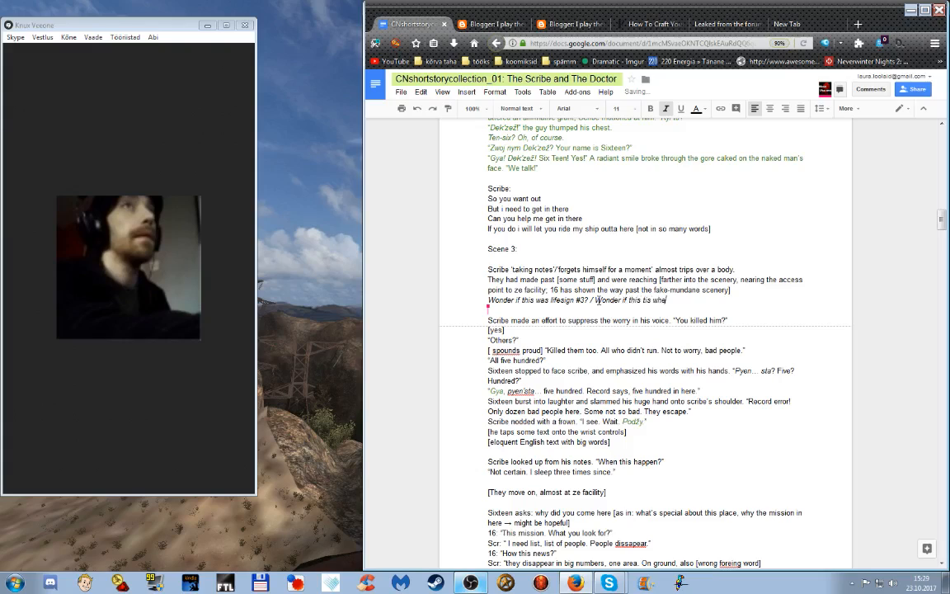
{"action": "type", "text": "where lifesa"}
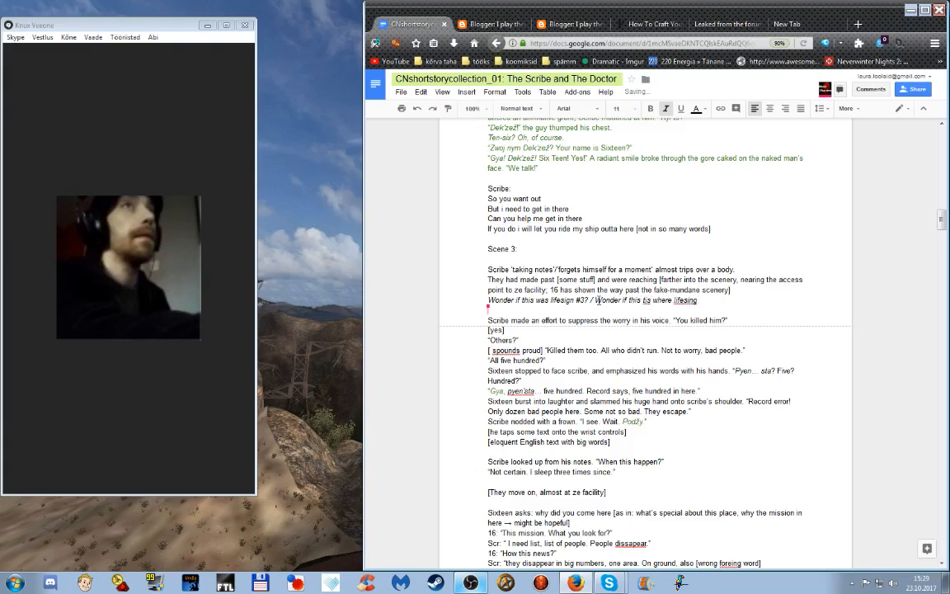
{"action": "type", "text": "#3"}
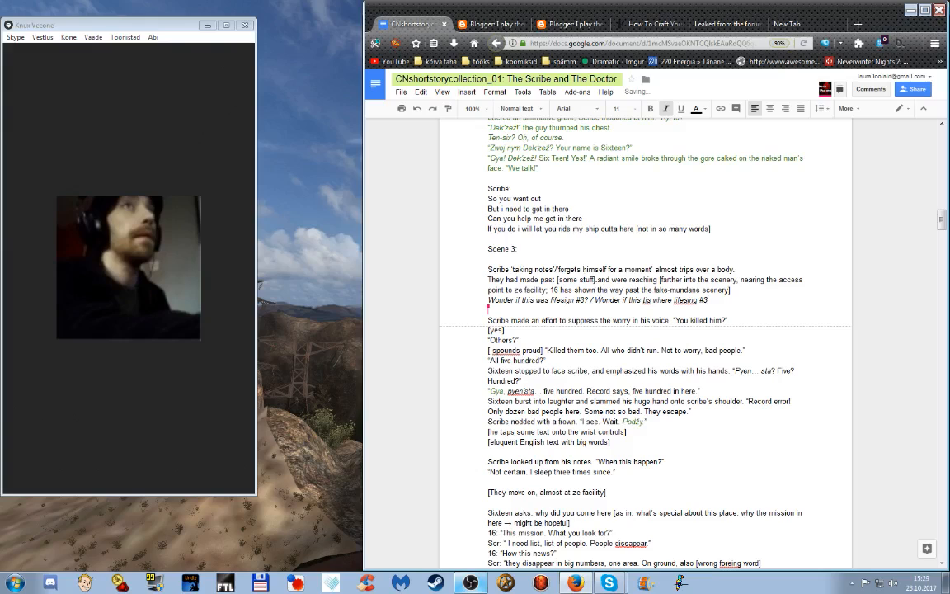
{"action": "right_click", "coordinate": [650, 301]}
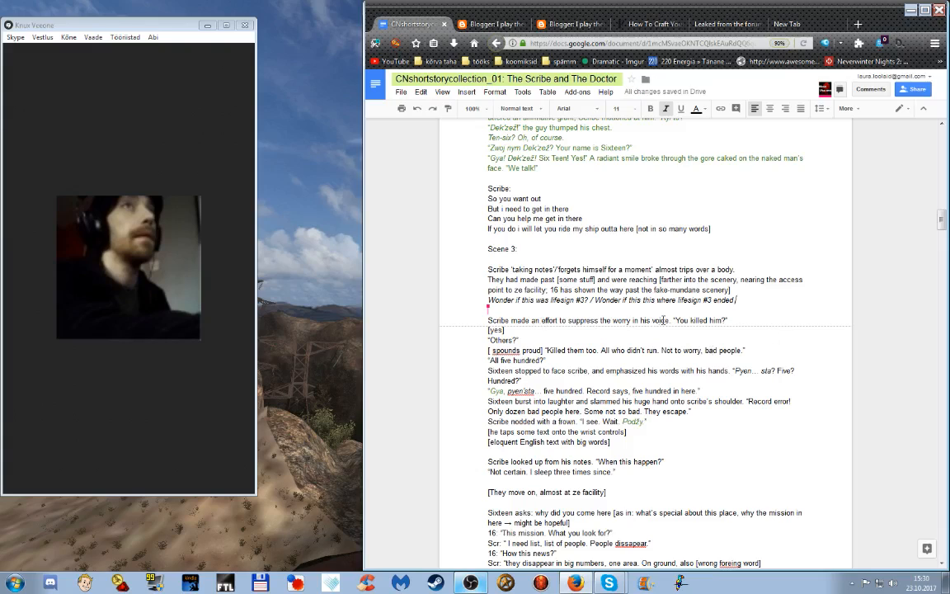
{"action": "mouse_move", "coordinate": [765, 321]}
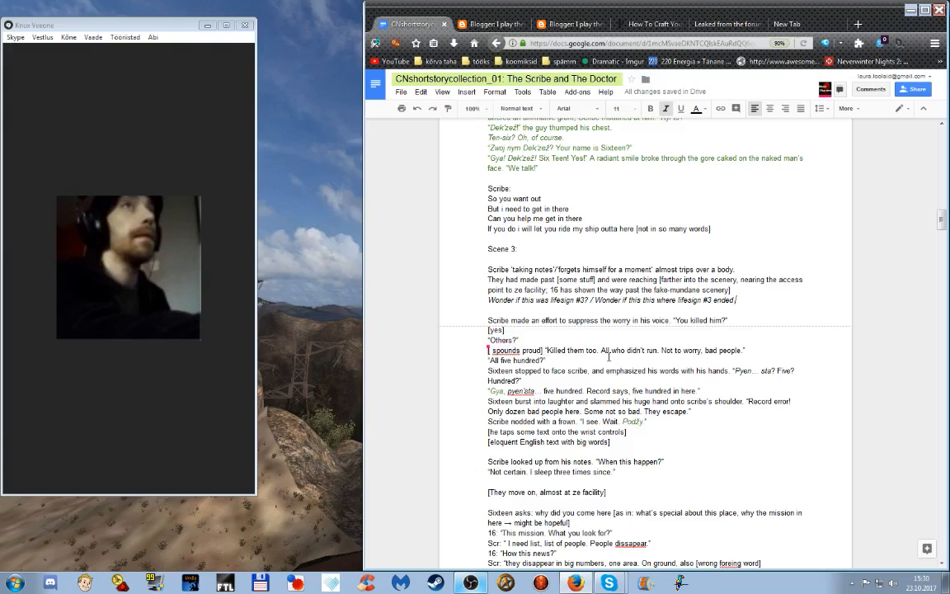
{"action": "mouse_move", "coordinate": [706, 350]}
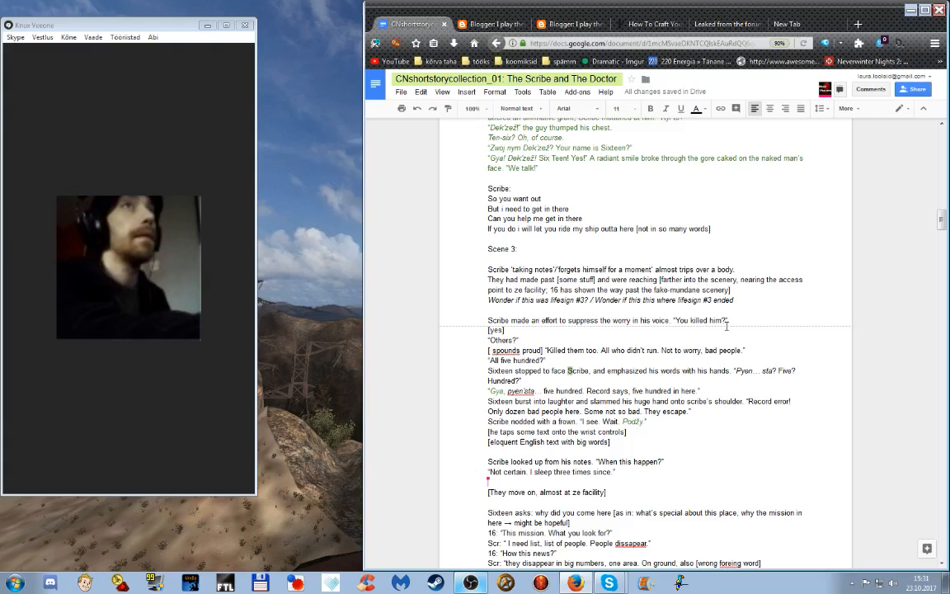
{"action": "mouse_move", "coordinate": [719, 327]}
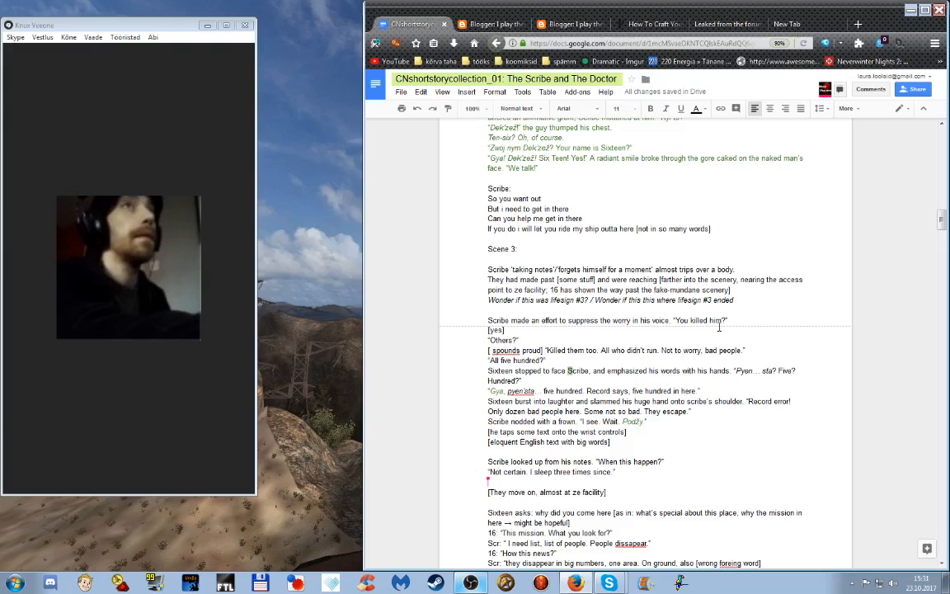
{"action": "mouse_move", "coordinate": [630, 333]}
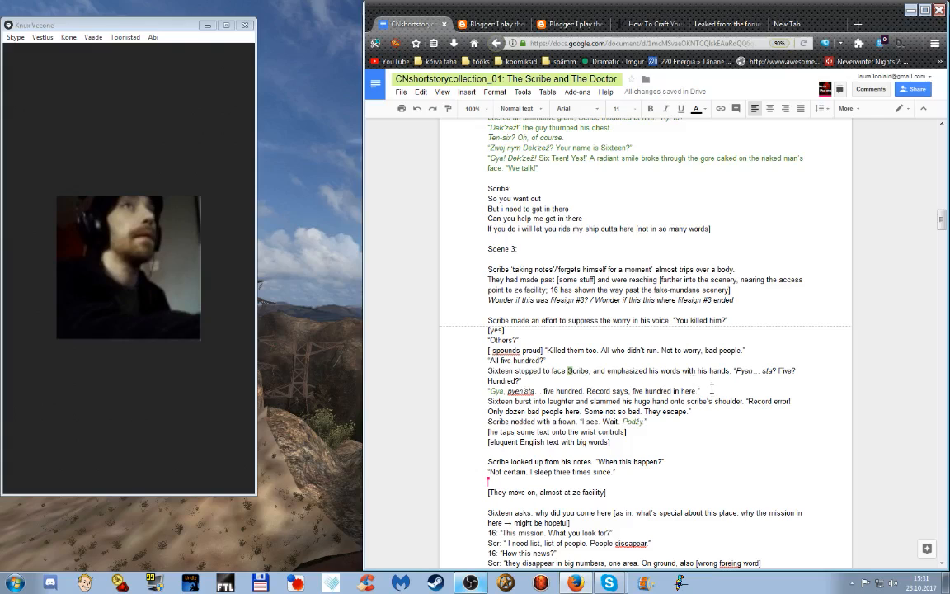
{"action": "mouse_move", "coordinate": [725, 391]}
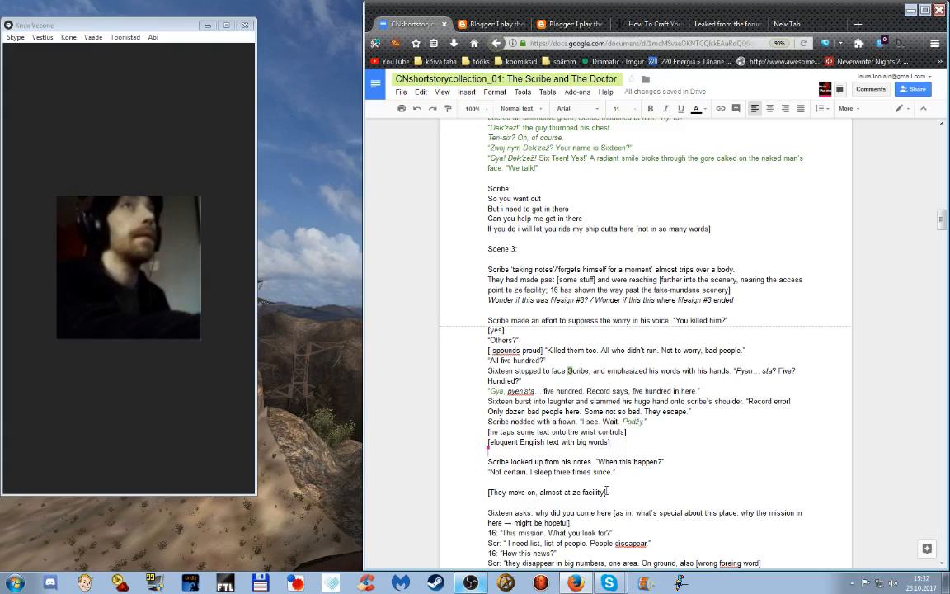
Scroll down to the Scene 4 notes with Sixteen's place-name list and the old text
{"action": "scroll", "scroll_direction": "down", "scroll_amount": 3}
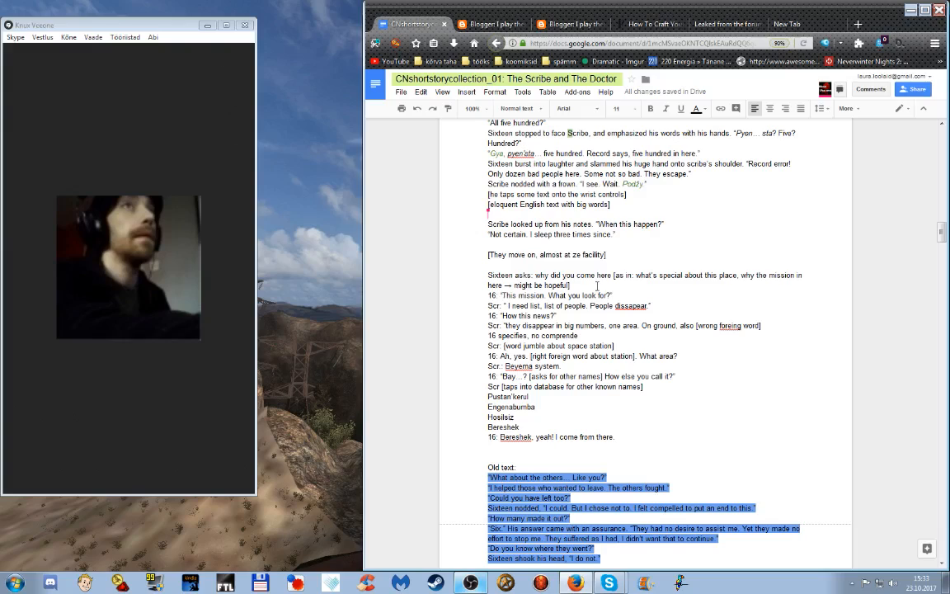
{"action": "mouse_move", "coordinate": [663, 284]}
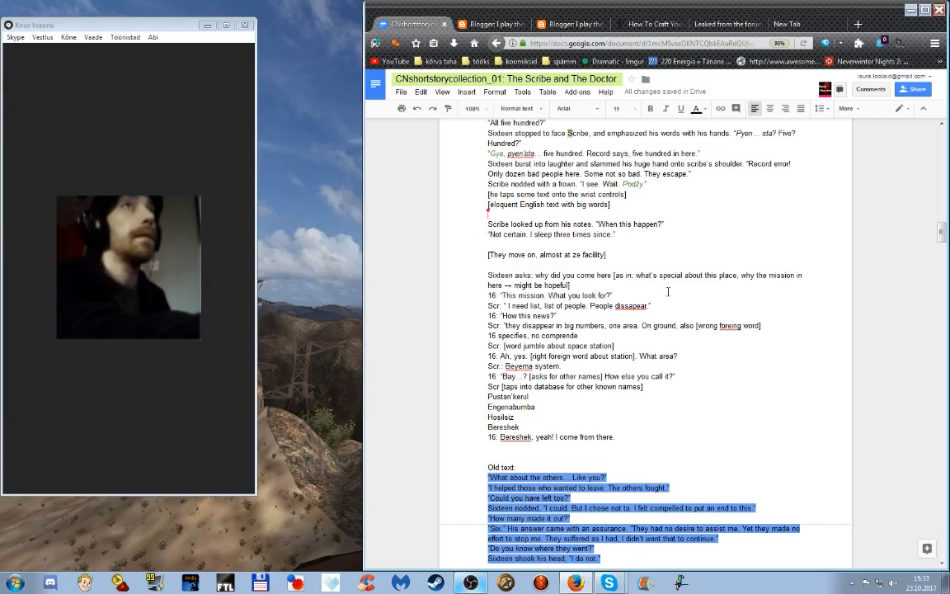
{"action": "mouse_move", "coordinate": [670, 291]}
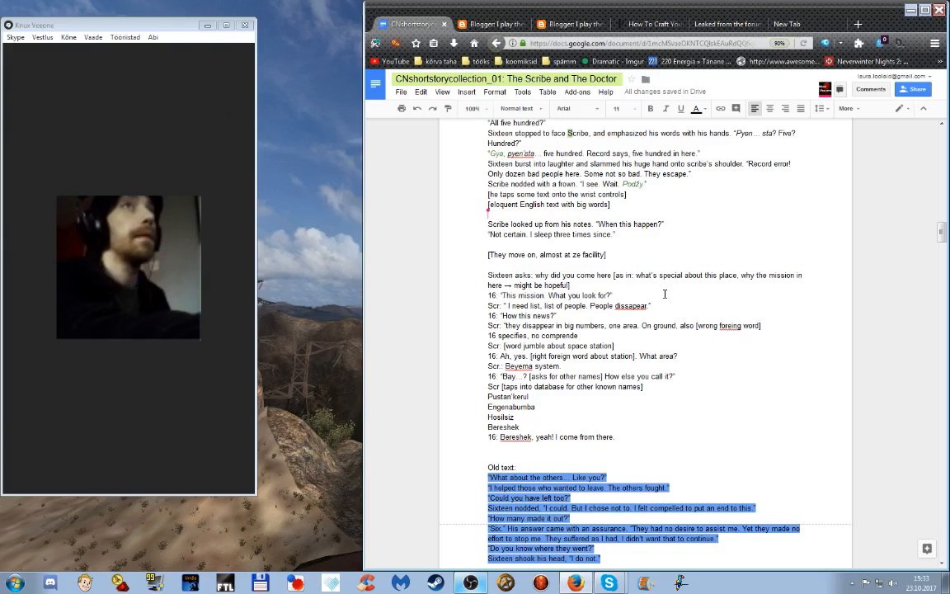
{"action": "mouse_move", "coordinate": [679, 304]}
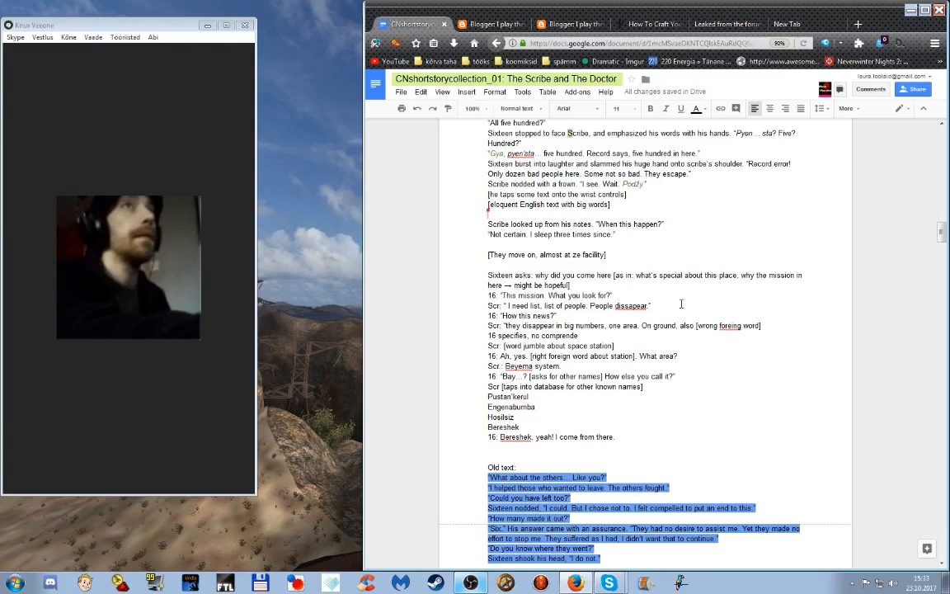
{"action": "mouse_move", "coordinate": [699, 330]}
{"action": "type", "text": "- "}
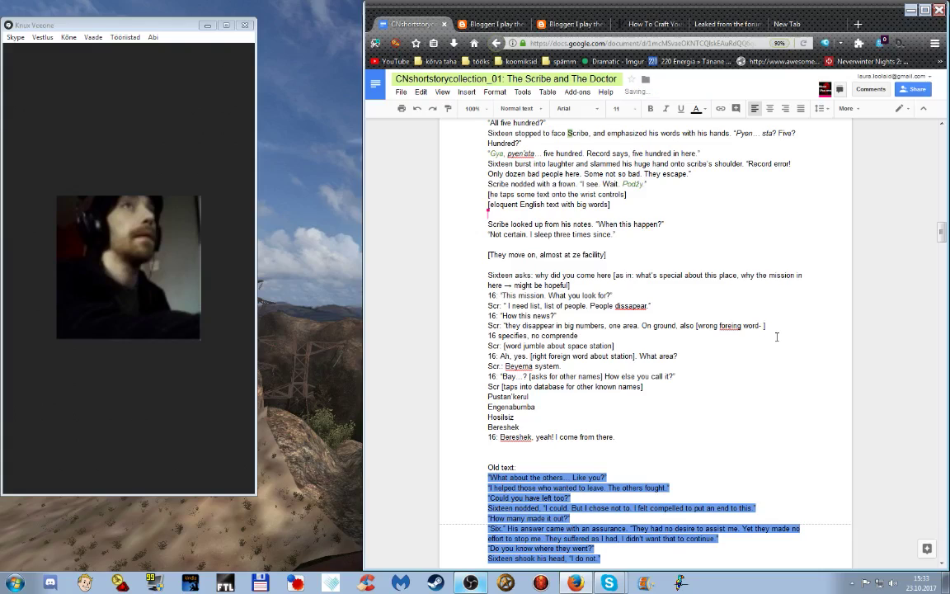
{"action": "type", "text": "space station"}
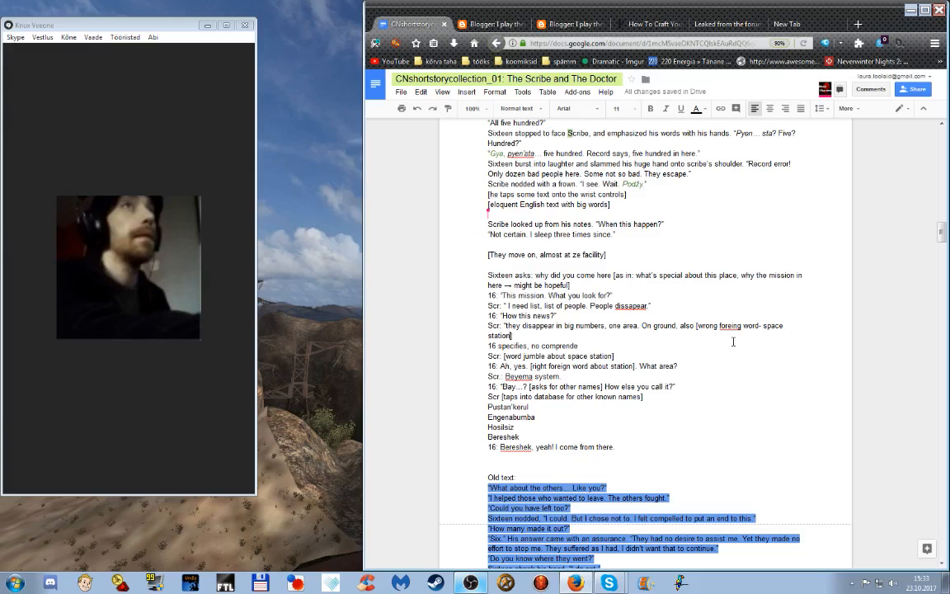
{"action": "mouse_move", "coordinate": [649, 337]}
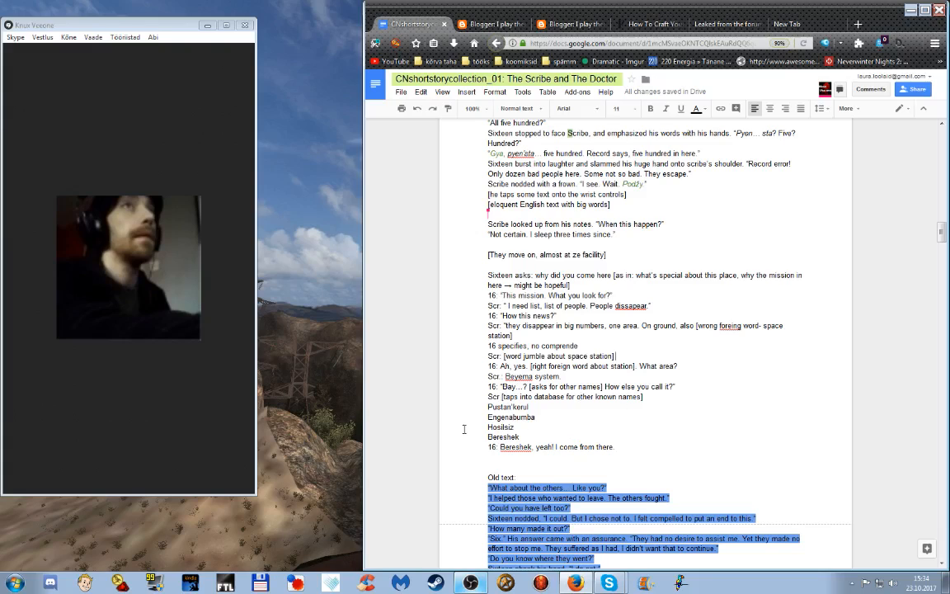
{"action": "mouse_move", "coordinate": [459, 414]}
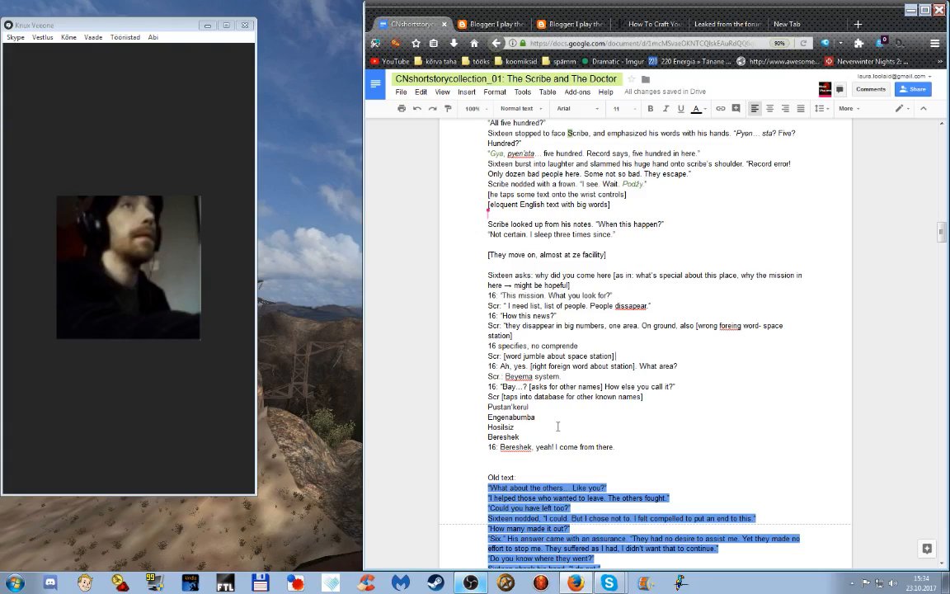
{"action": "mouse_move", "coordinate": [551, 423]}
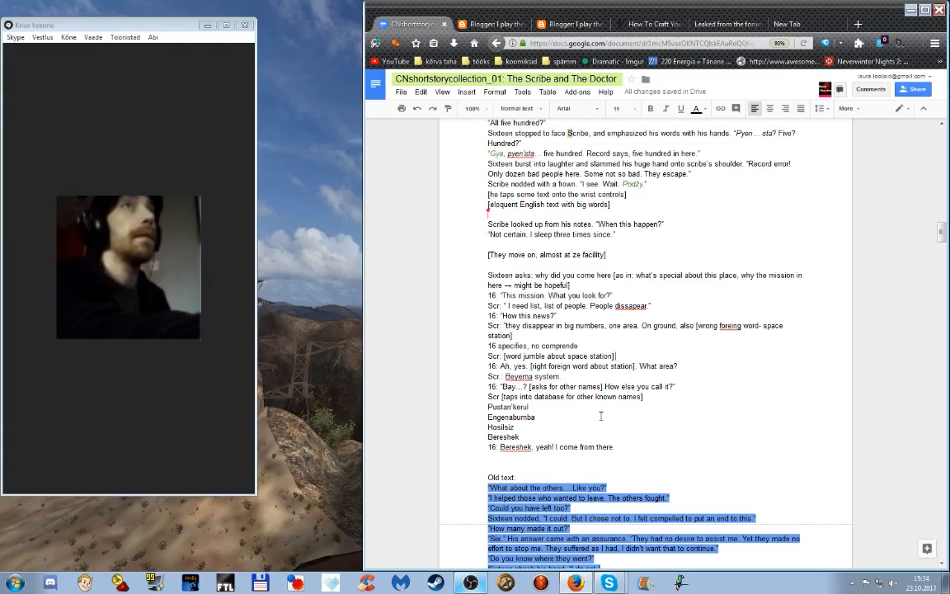
{"action": "mouse_move", "coordinate": [607, 416]}
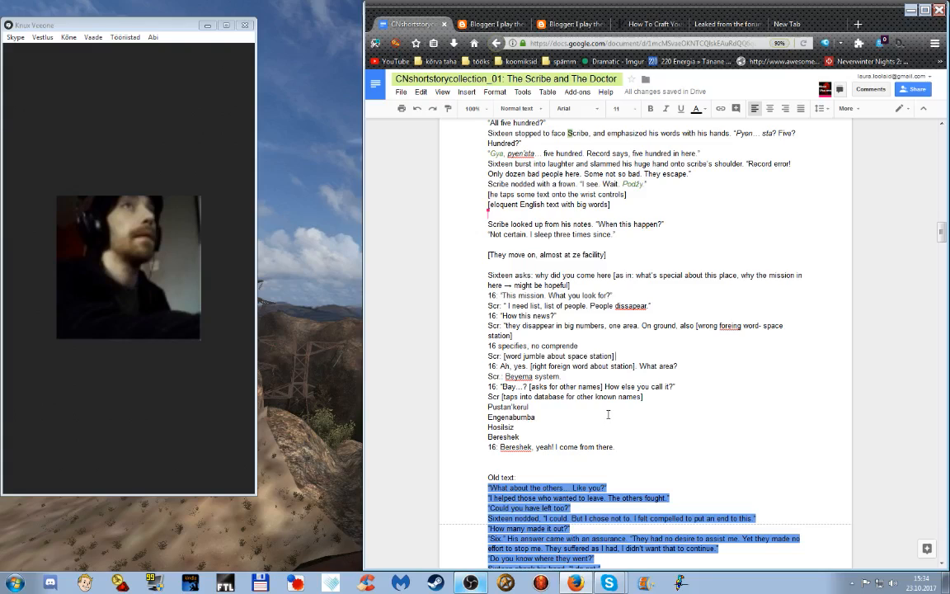
{"action": "mouse_move", "coordinate": [676, 445]}
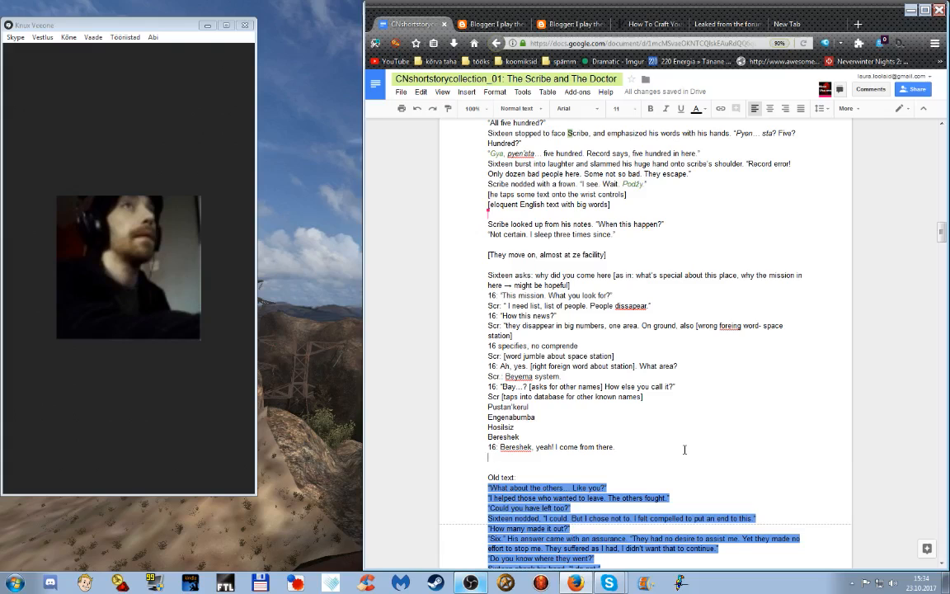
{"action": "scroll", "scroll_direction": "down", "scroll_amount": 3}
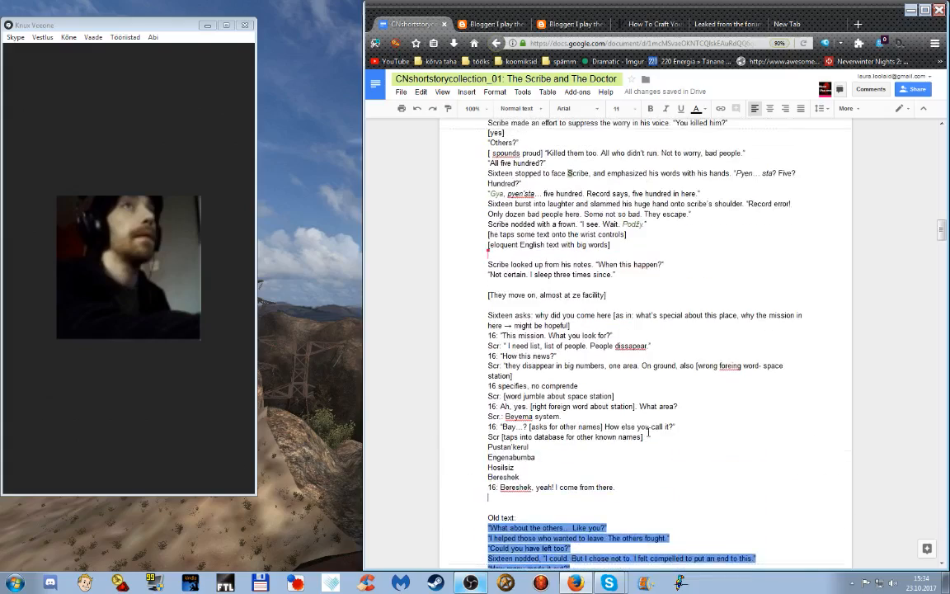
{"action": "scroll", "scroll_direction": "down", "scroll_amount": 3}
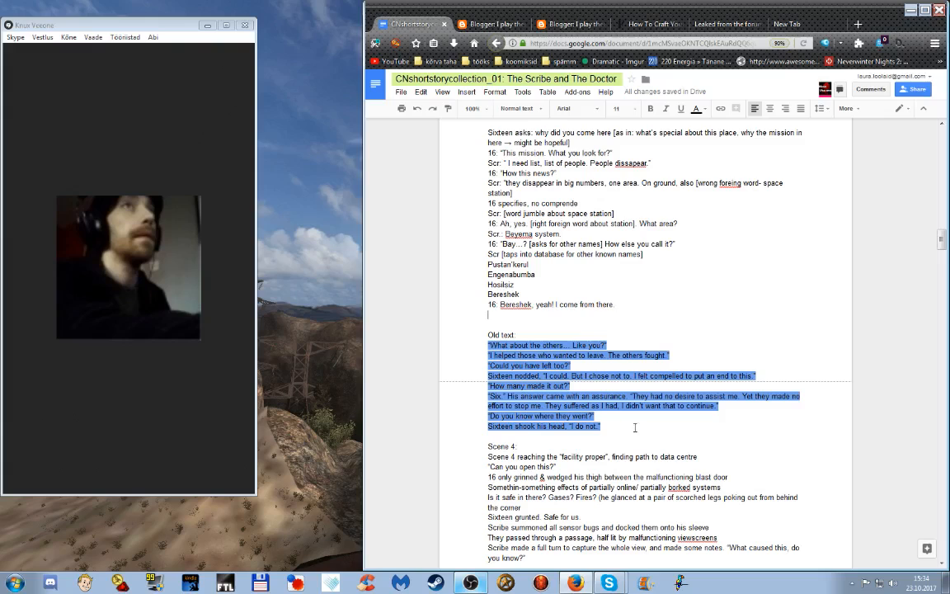
Scroll down to Sixteen's Scene 4 paragraph about waking and containment
{"action": "scroll", "scroll_direction": "down", "scroll_amount": 3}
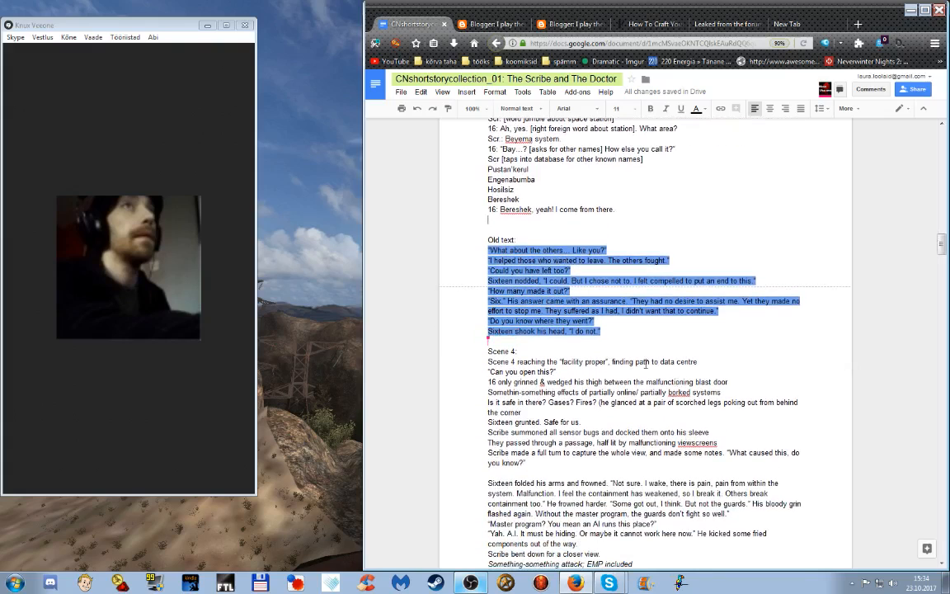
{"action": "mouse_move", "coordinate": [603, 386]}
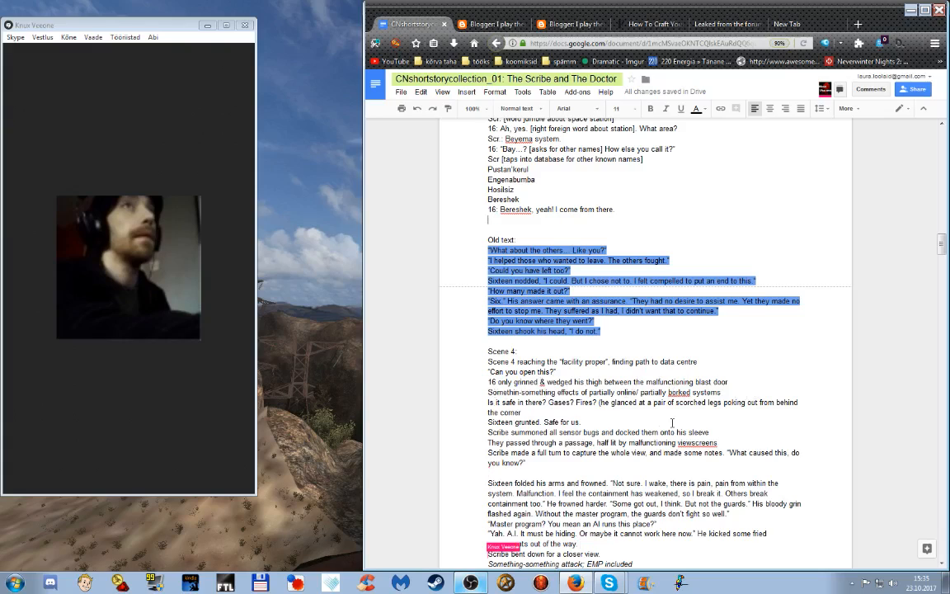
{"action": "scroll", "scroll_direction": "down", "scroll_amount": 3}
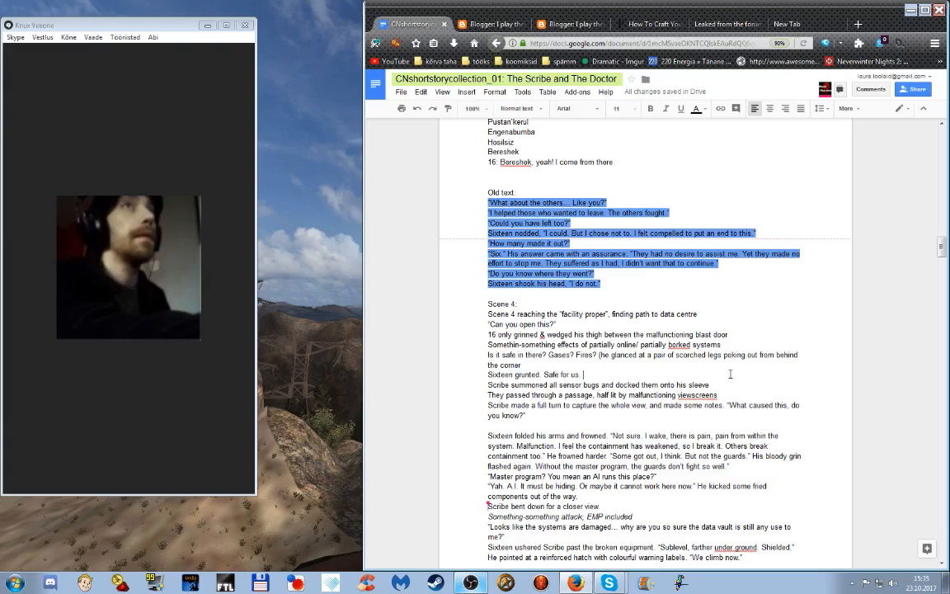
{"action": "mouse_move", "coordinate": [746, 386]}
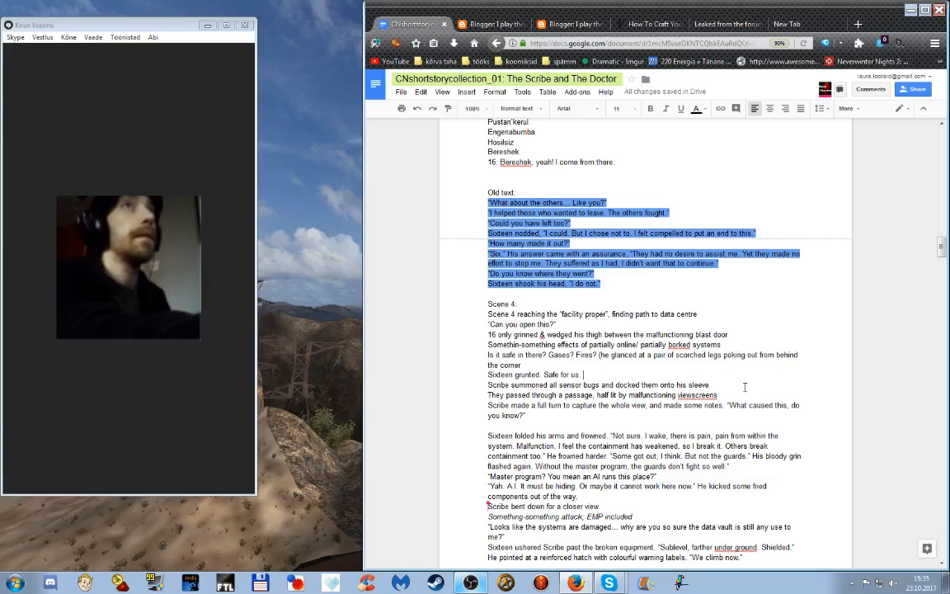
{"action": "mouse_move", "coordinate": [747, 383]}
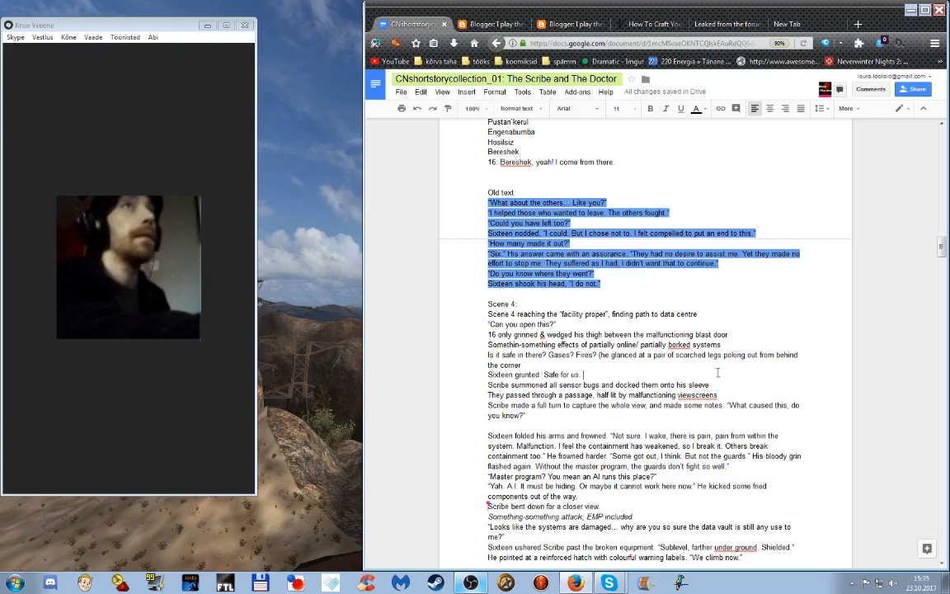
{"action": "mouse_move", "coordinate": [739, 384]}
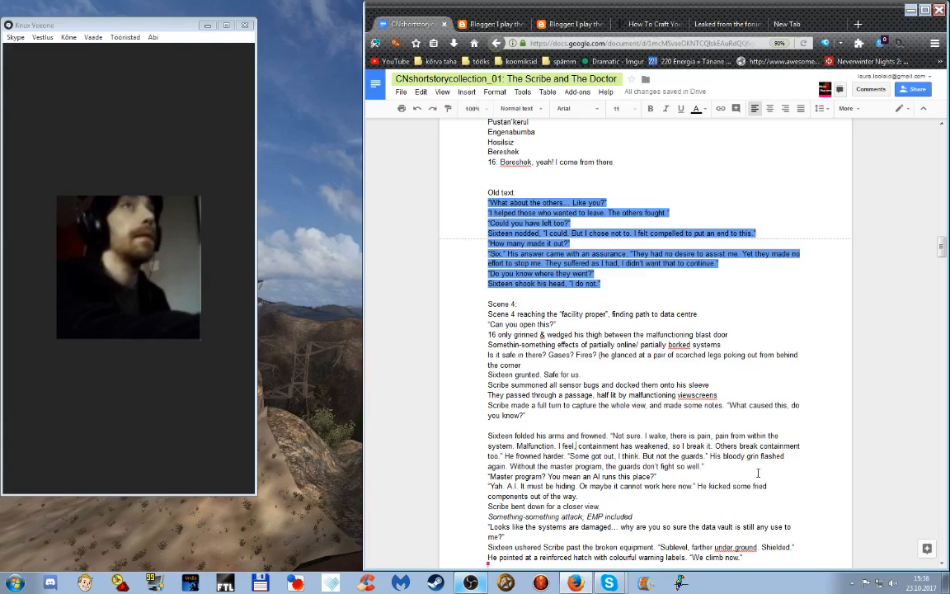
{"action": "mouse_move", "coordinate": [802, 465]}
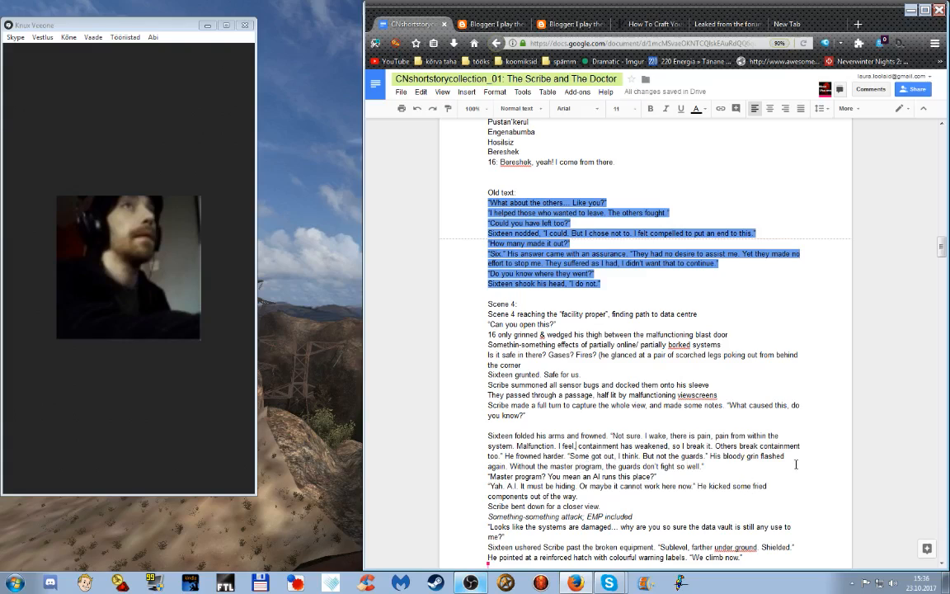
{"action": "mouse_move", "coordinate": [545, 436]}
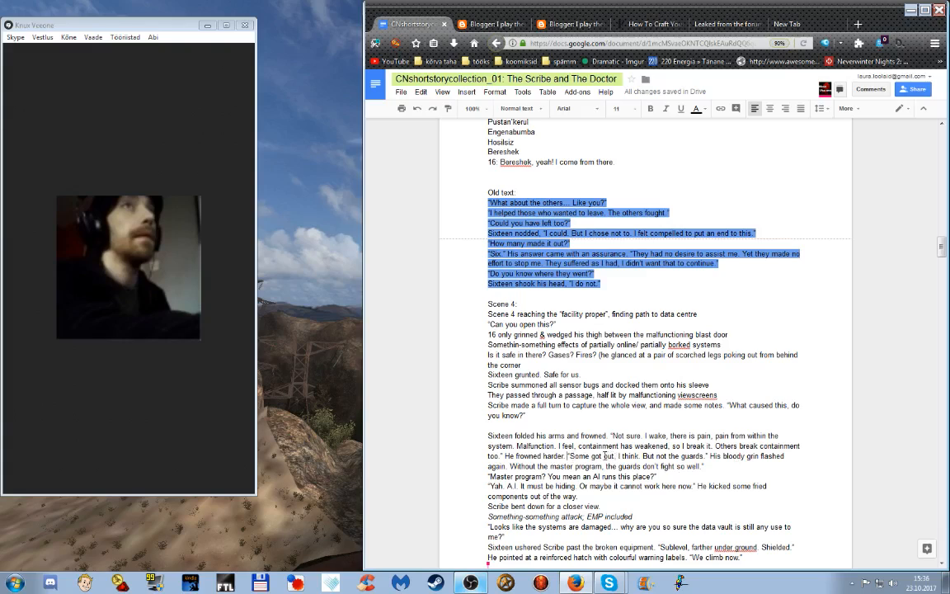
Replace 'Some' with 'They' so Sixteen's reply reads 'They got out, I think.'
{"action": "double_click", "coordinate": [577, 456]}
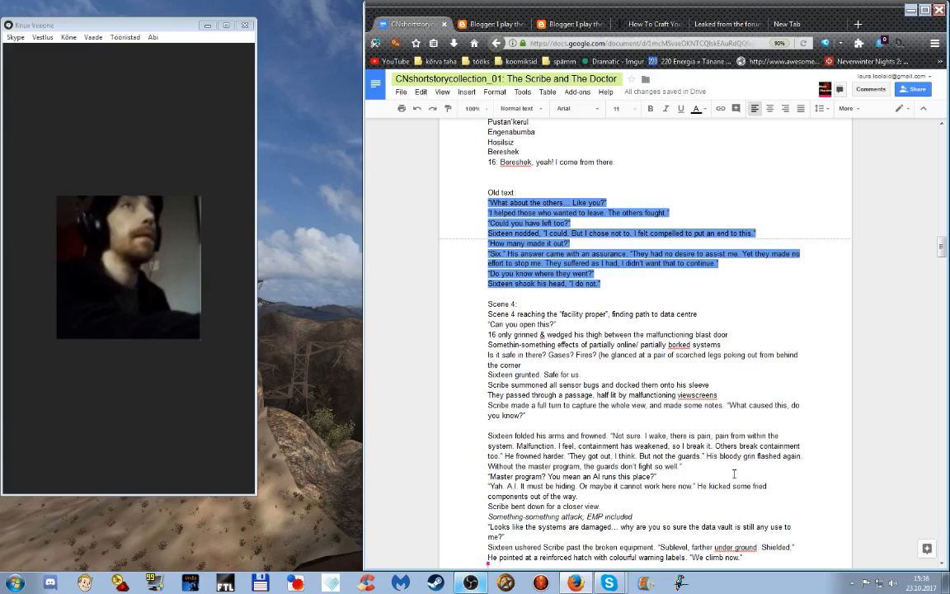
{"action": "mouse_move", "coordinate": [729, 470]}
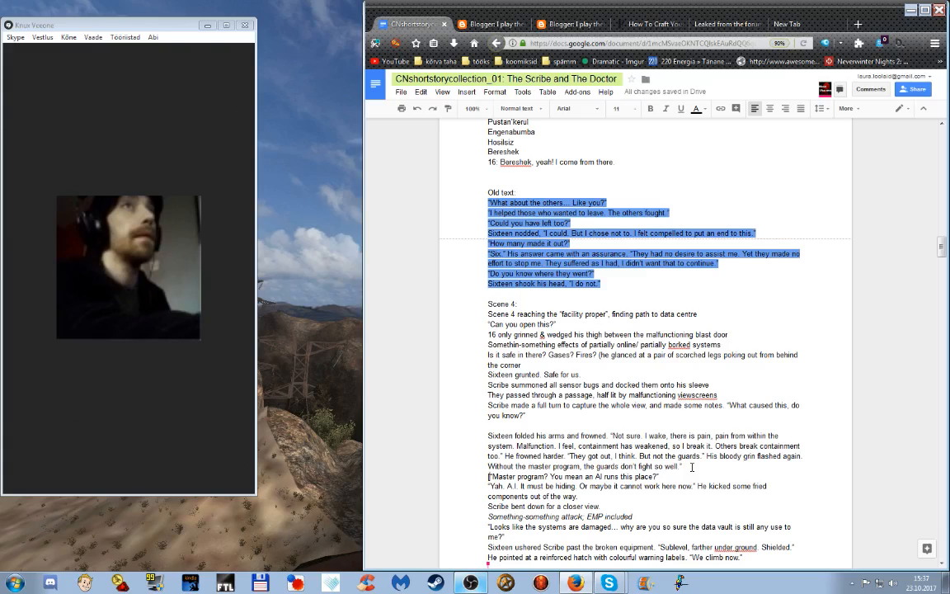
Add '[scribe takes note]' before the Master program line and a new line 'Six: [word salad] AI runs this place?'
{"action": "type", "text": "scribe"}
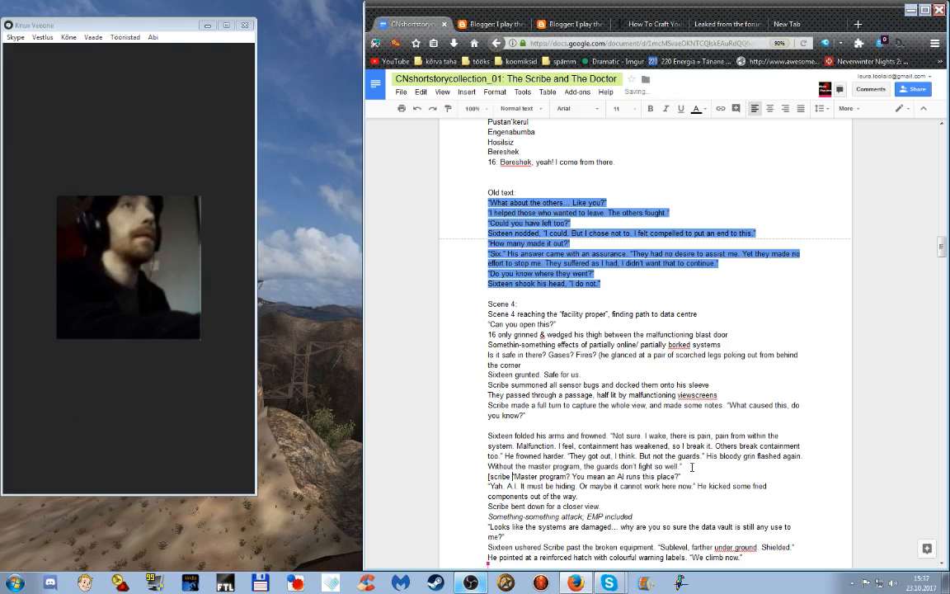
{"action": "type", "text": "takes note]"}
{"action": "type", "text": "Scr"}
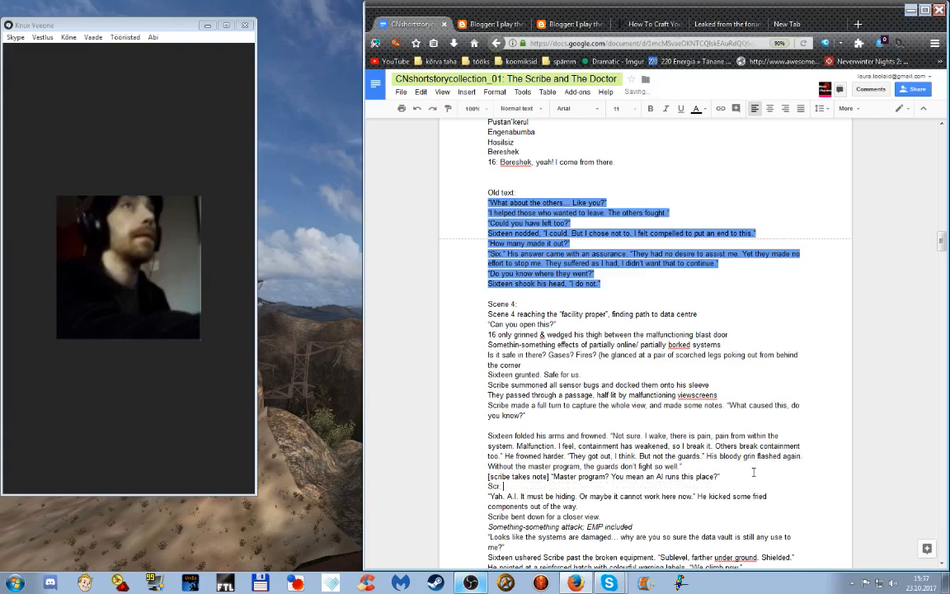
{"action": "type", "text": "[word salsa] AI runs this place?"}
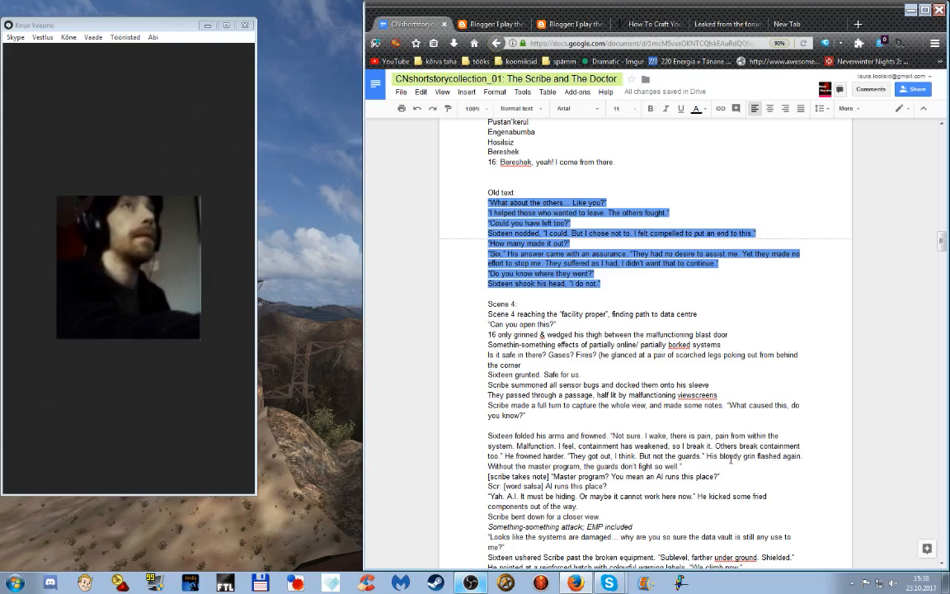
{"action": "mouse_move", "coordinate": [607, 426]}
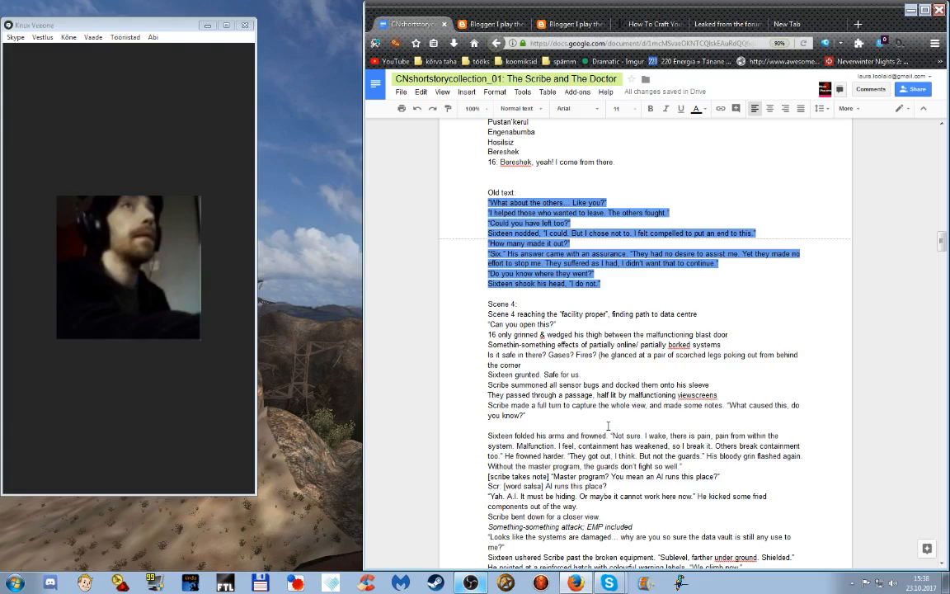
{"action": "mouse_move", "coordinate": [590, 428]}
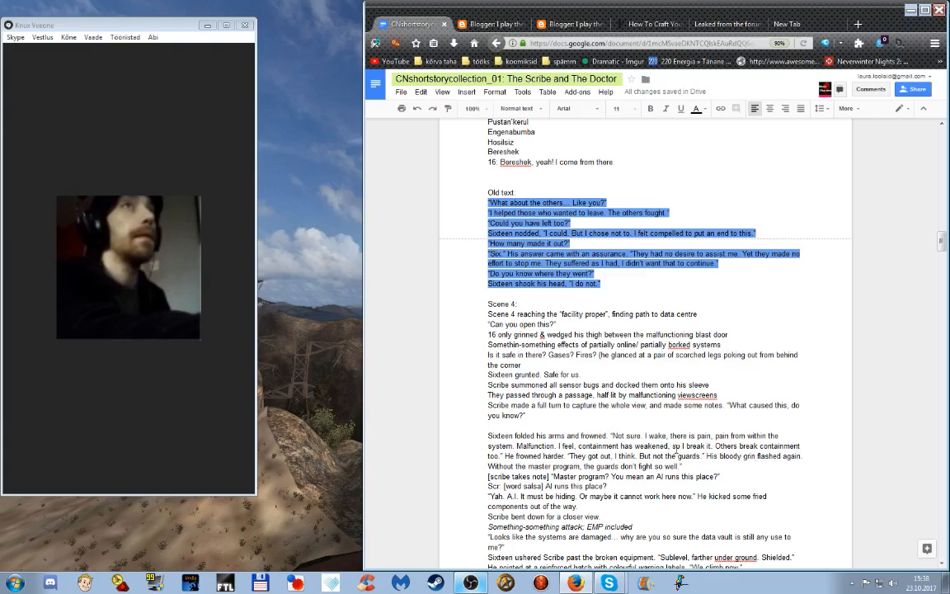
Rewrite 'got out, I think' as 'escape' in Sixteen's reply, then select the Master program question
{"action": "double_click", "coordinate": [633, 436]}
{"action": "type", "text": "certain"}
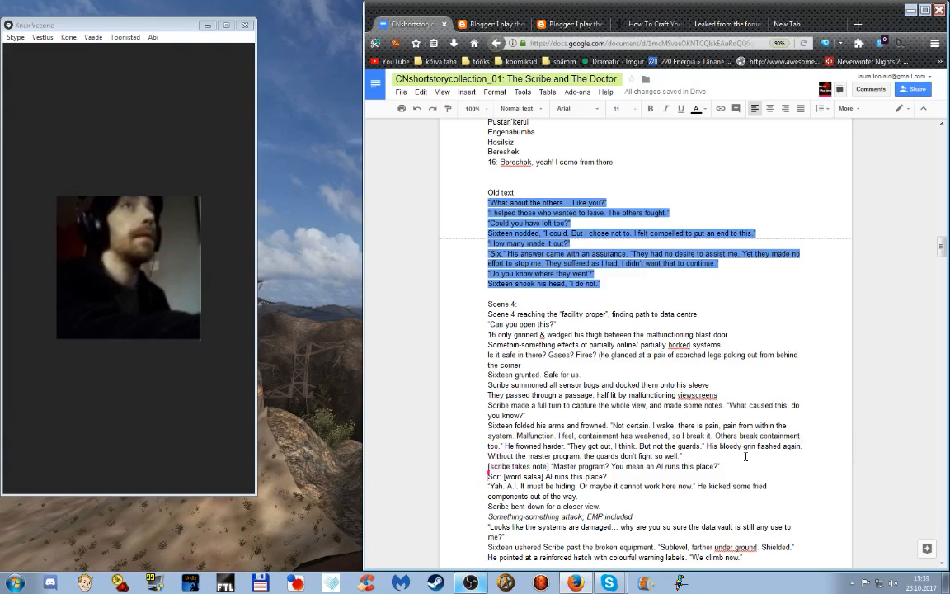
{"action": "mouse_move", "coordinate": [737, 457]}
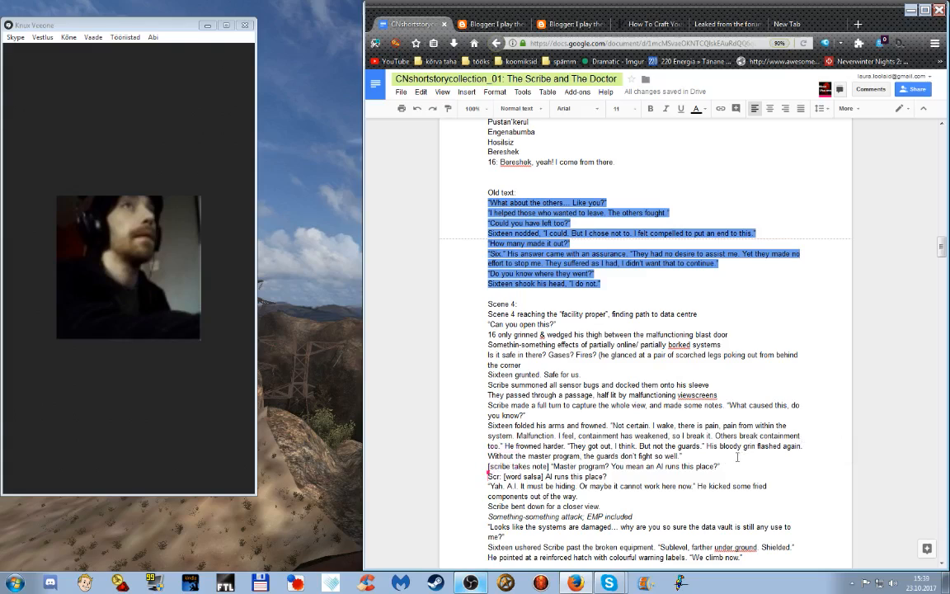
{"action": "double_click", "coordinate": [597, 446]}
{"action": "type", "text": "escape"}
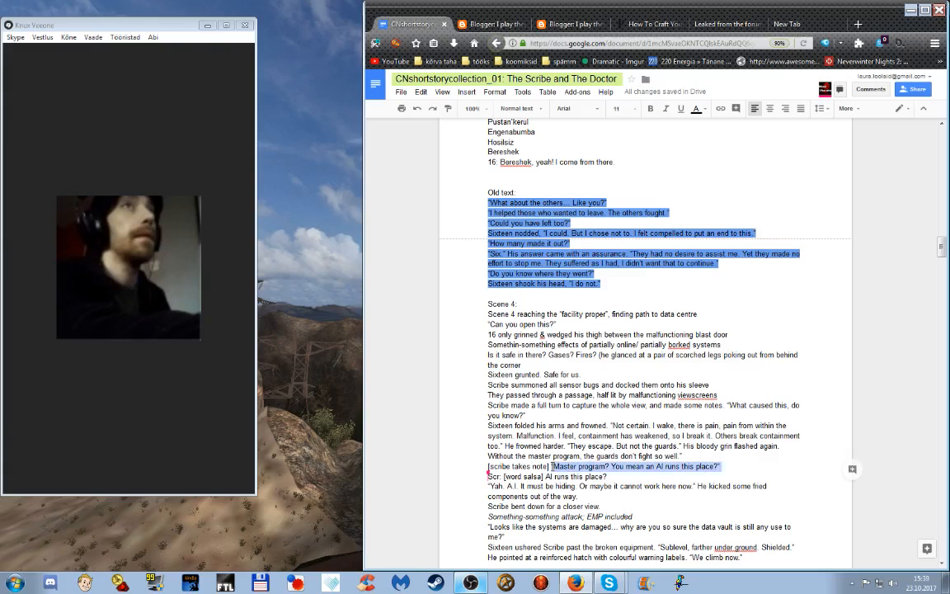
Highlight the question 'Master program? You mean an AI runs this place?' with a colour
{"action": "left_click", "coordinate": [701, 109]}
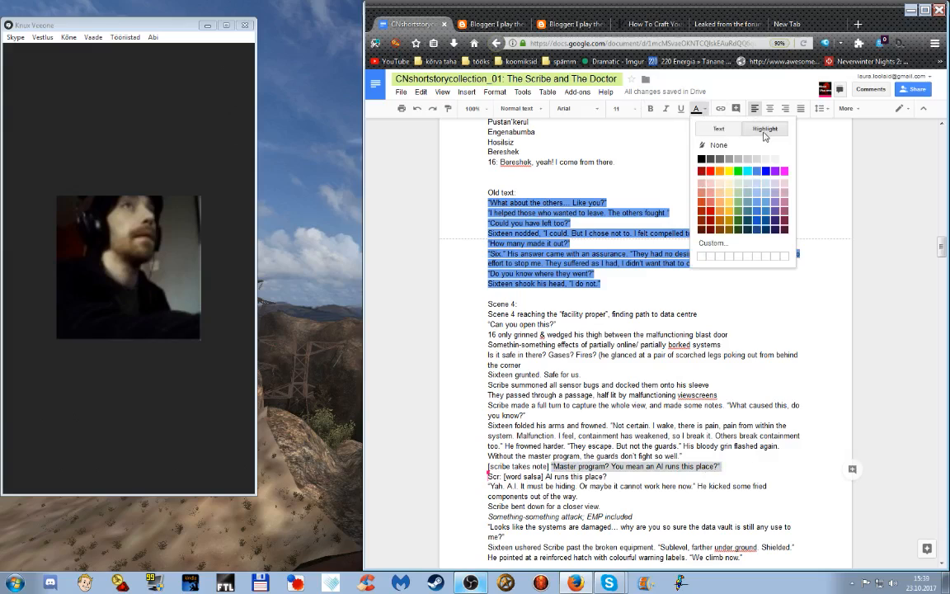
{"action": "left_click", "coordinate": [717, 128]}
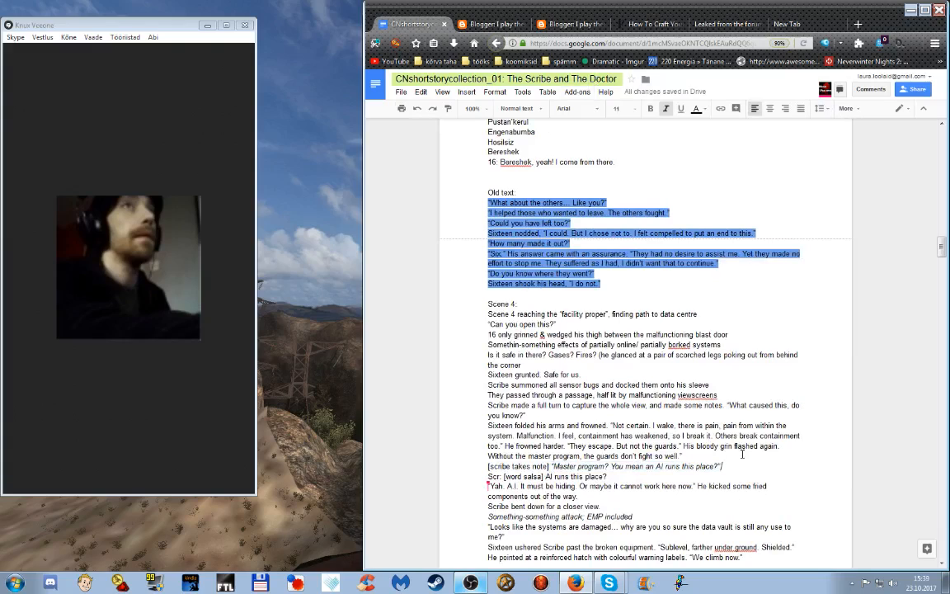
{"action": "mouse_move", "coordinate": [749, 455]}
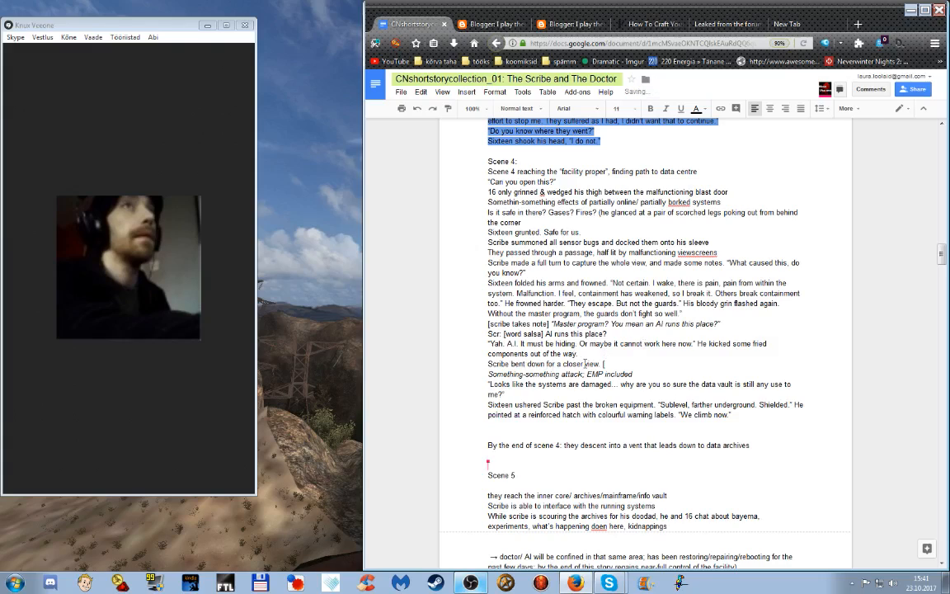
Add a '[note]' marker after 'Scribe bent down for a closer view.'
{"action": "type", "text": "note]"}
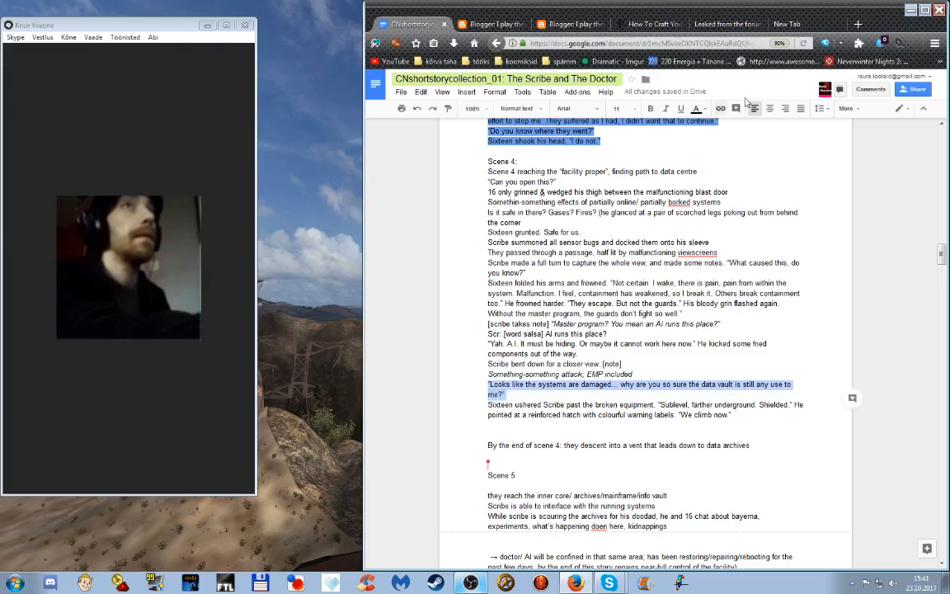
Highlight the damaged-systems line green and tag it with '→ clarify' after 'me?'
{"action": "left_click", "coordinate": [699, 109]}
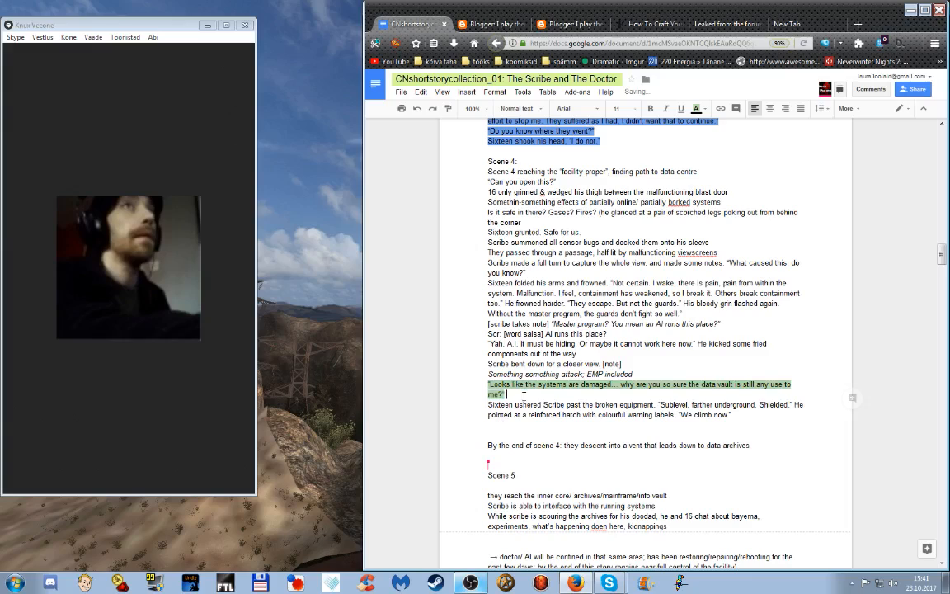
{"action": "type", "text": "→"}
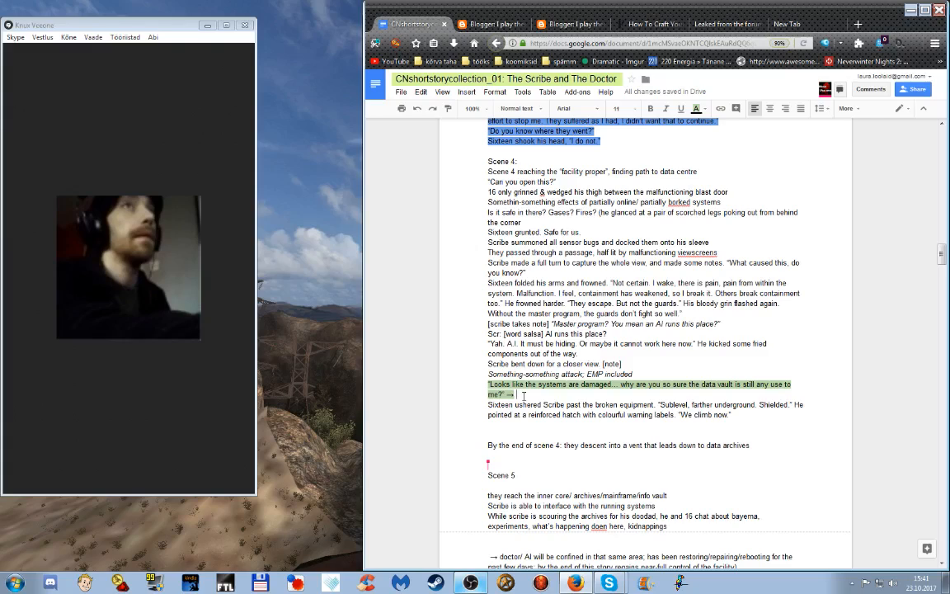
{"action": "type", "text": "clarify!"}
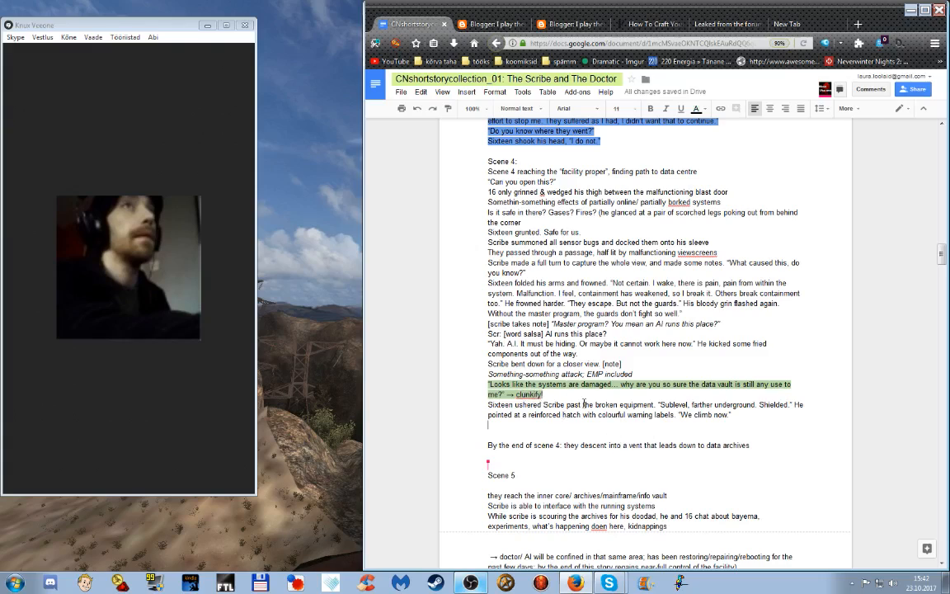
{"action": "right_click", "coordinate": [524, 392]}
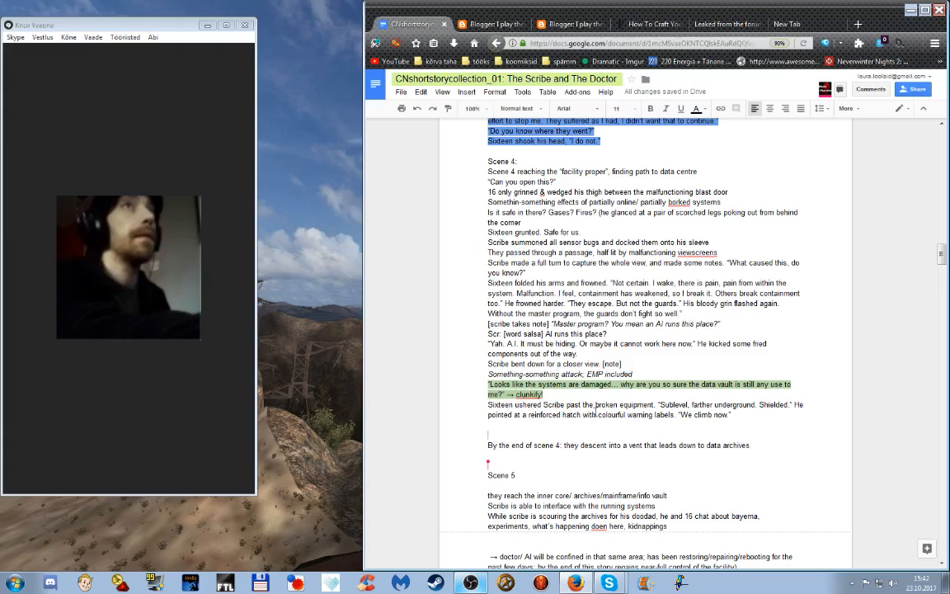
{"action": "mouse_move", "coordinate": [674, 401]}
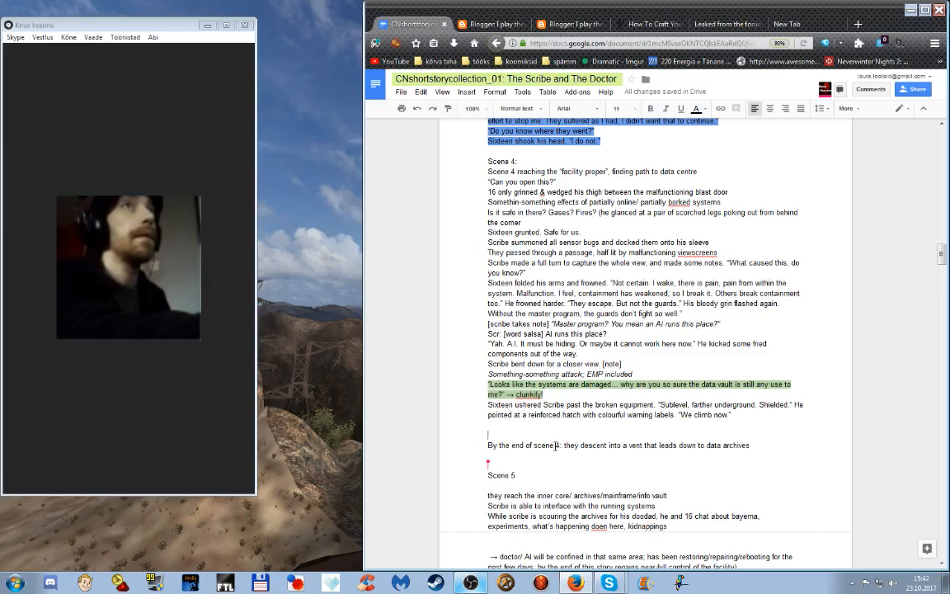
{"action": "scroll", "scroll_direction": "down", "scroll_amount": 3}
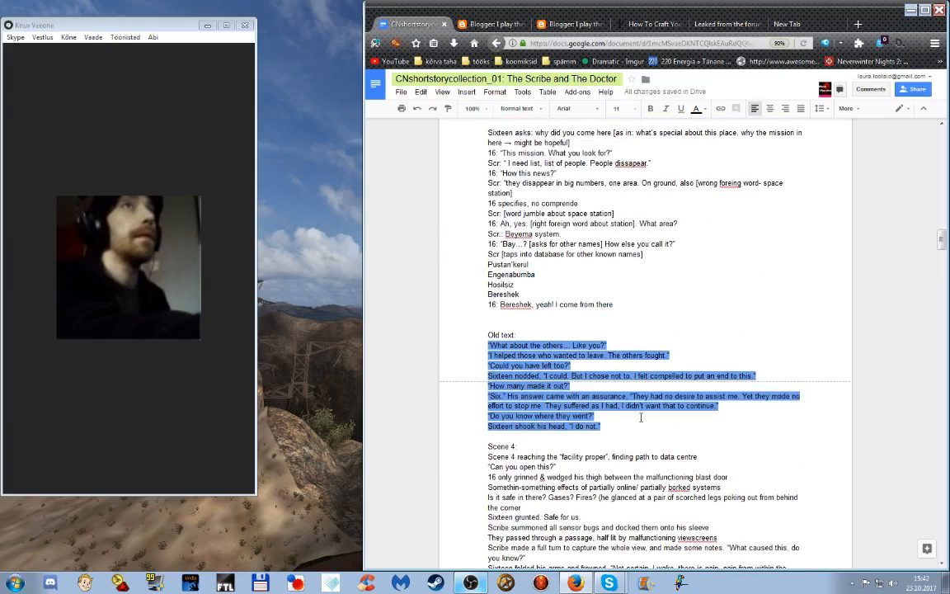
{"action": "scroll", "scroll_direction": "down", "scroll_amount": 3}
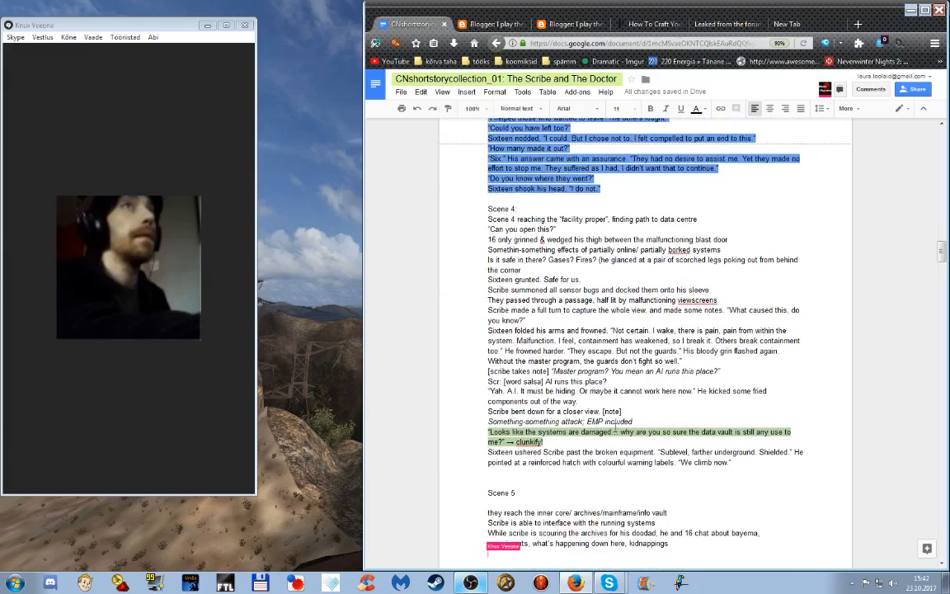
{"action": "scroll", "scroll_direction": "down", "scroll_amount": 3}
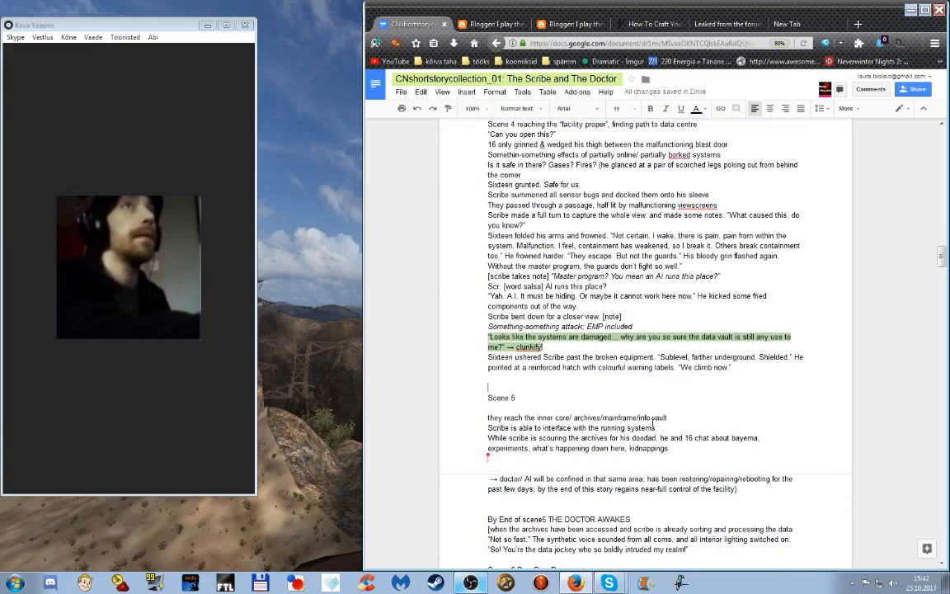
{"action": "mouse_move", "coordinate": [610, 417]}
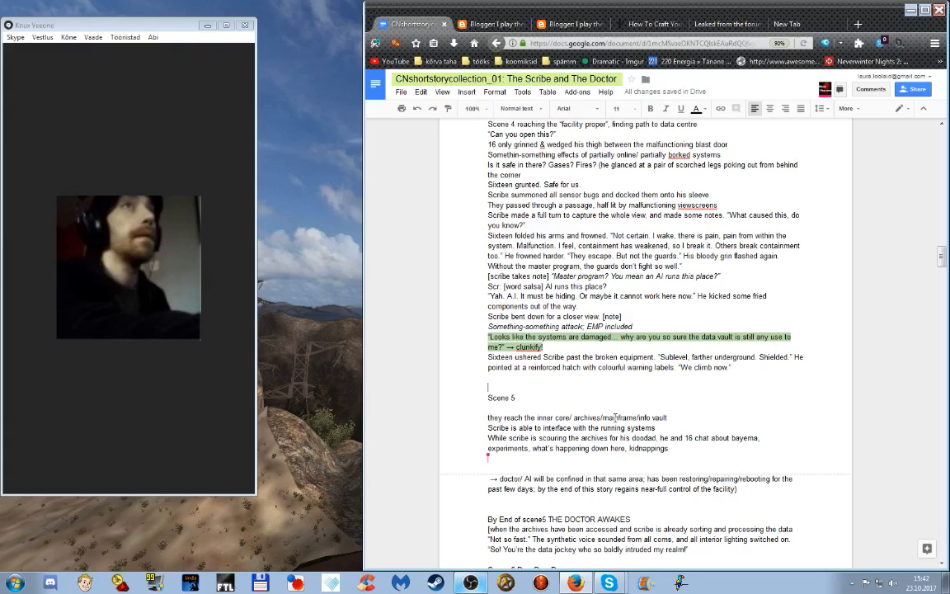
{"action": "scroll", "scroll_direction": "down", "scroll_amount": 3}
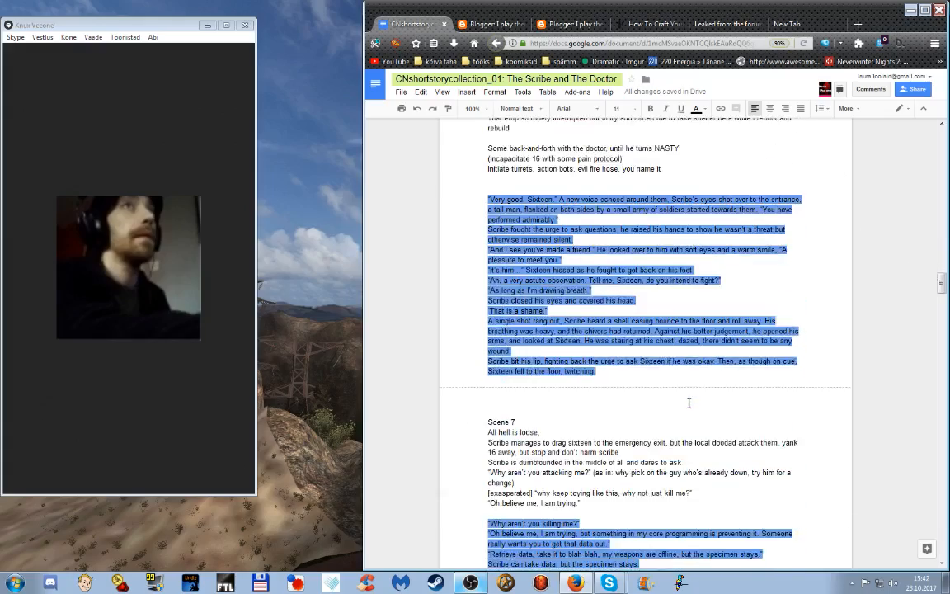
{"action": "scroll", "scroll_direction": "up", "scroll_amount": 3}
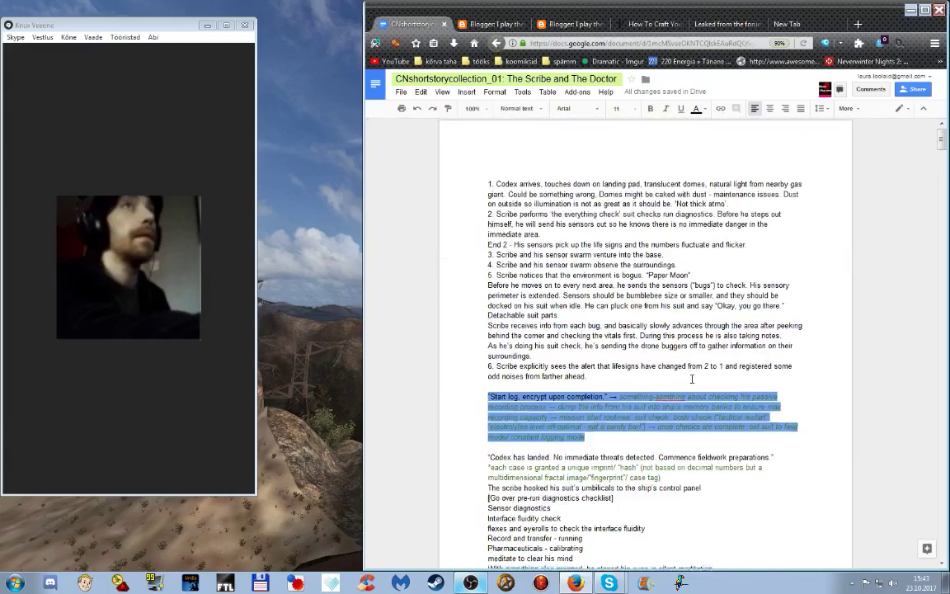
{"action": "scroll", "scroll_direction": "down", "scroll_amount": 3}
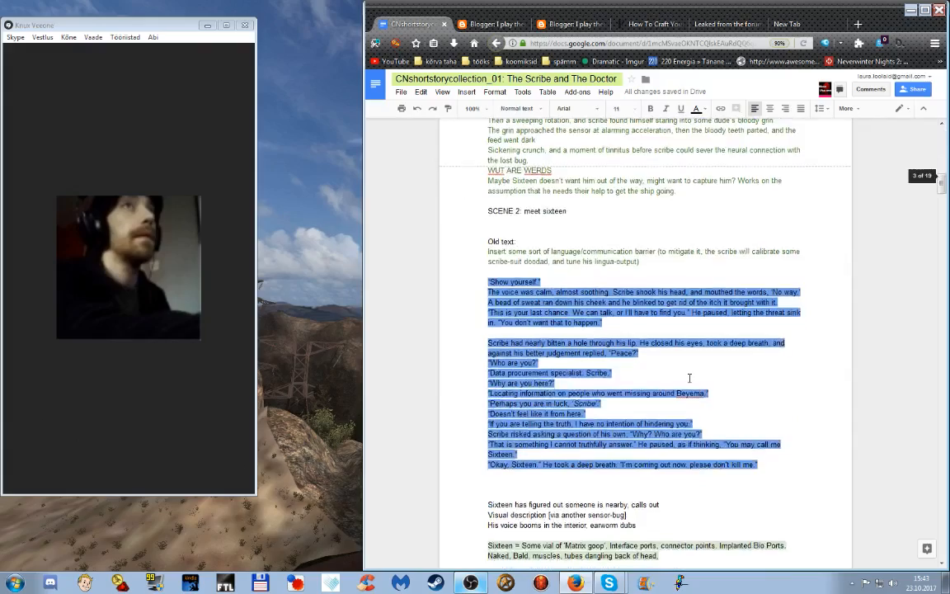
{"action": "scroll", "scroll_direction": "down", "scroll_amount": 3}
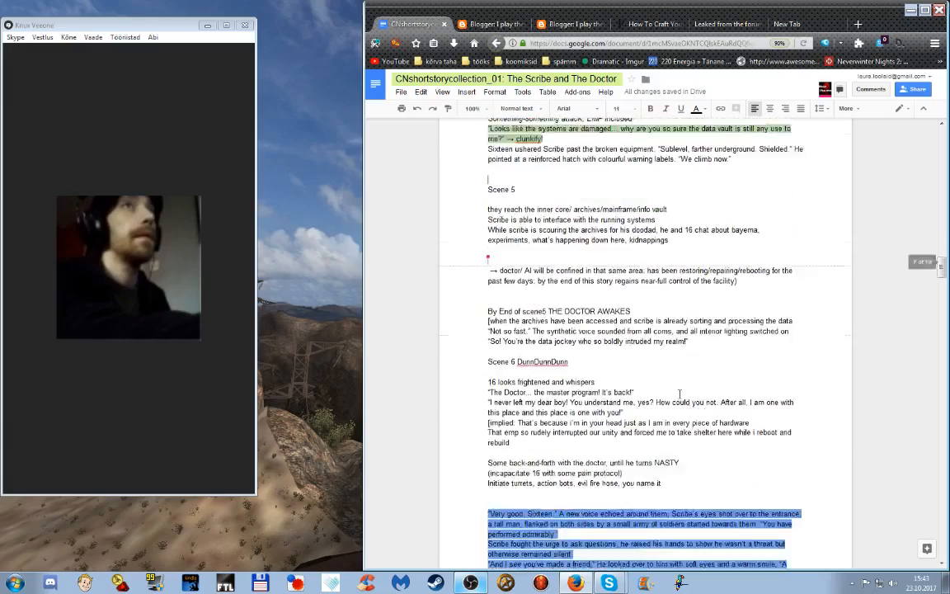
{"action": "scroll", "scroll_direction": "down", "scroll_amount": 3}
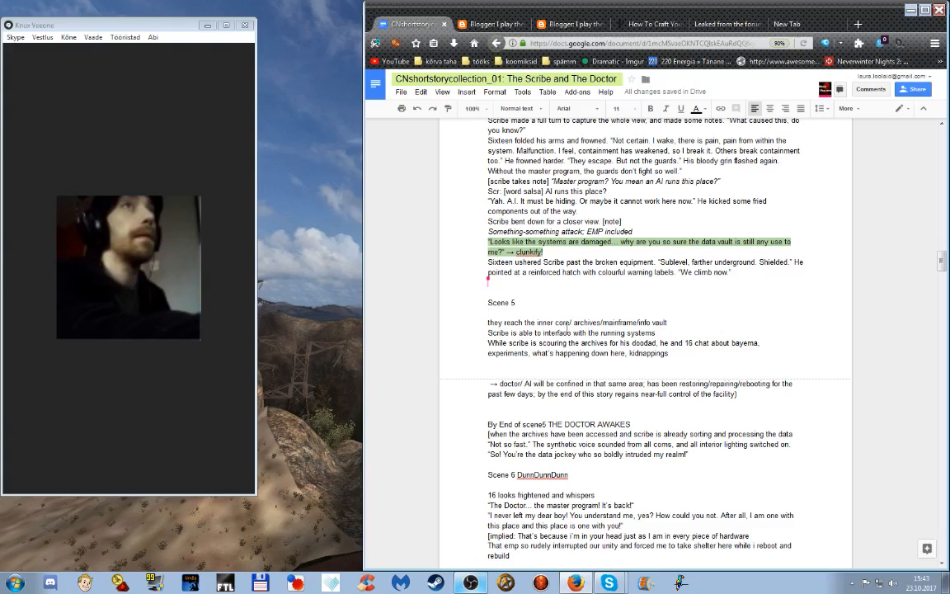
{"action": "mouse_move", "coordinate": [617, 316]}
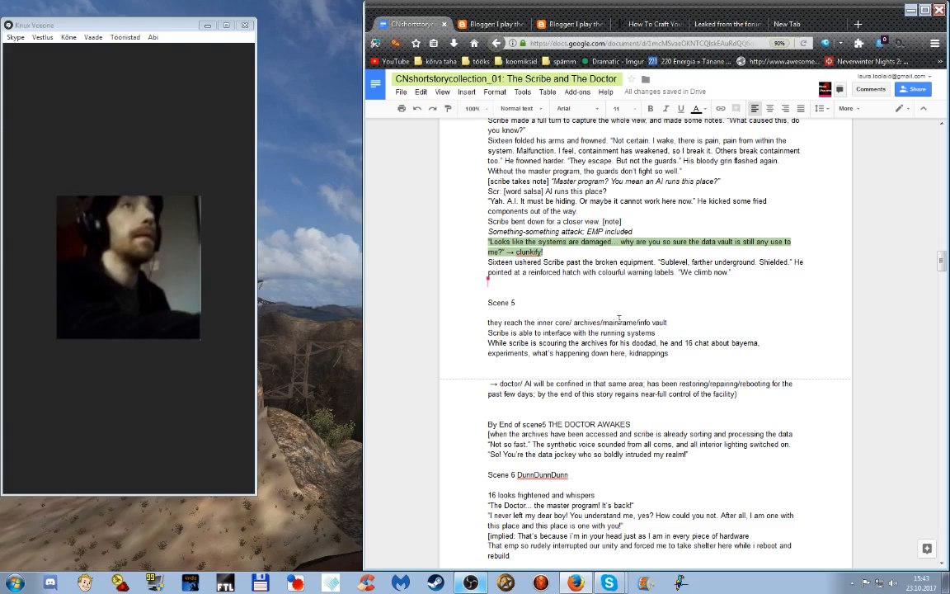
{"action": "mouse_move", "coordinate": [637, 326]}
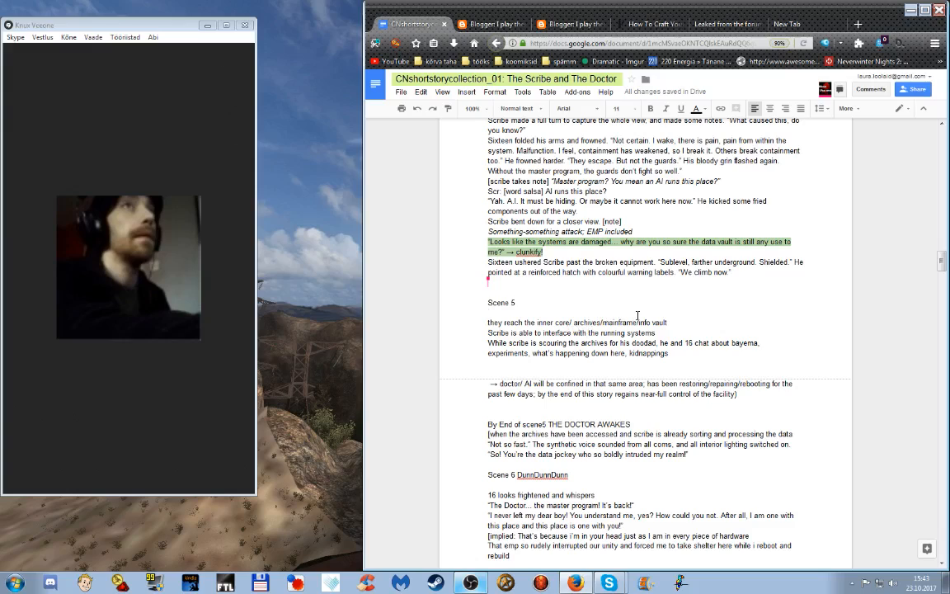
{"action": "mouse_move", "coordinate": [730, 341]}
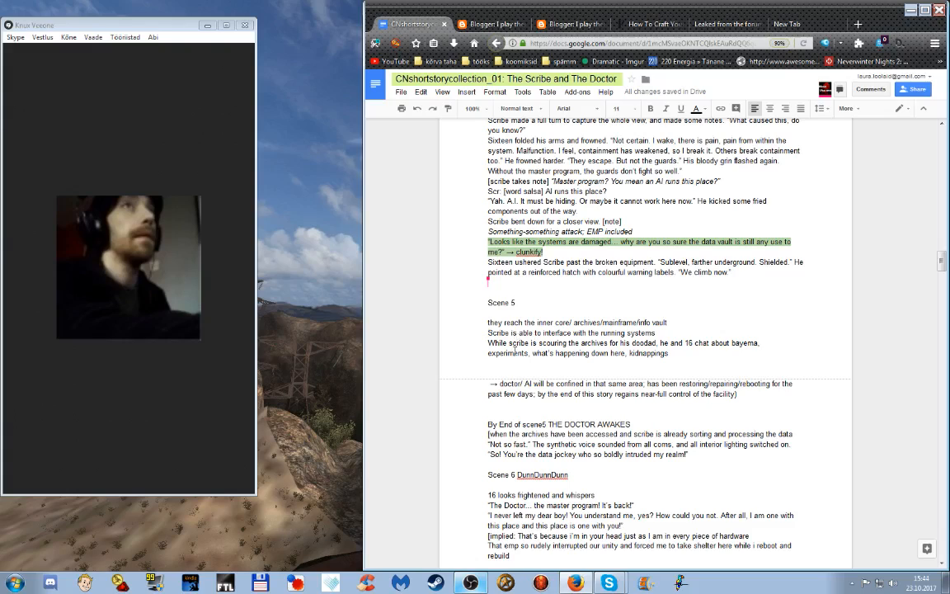
{"action": "mouse_move", "coordinate": [521, 353]}
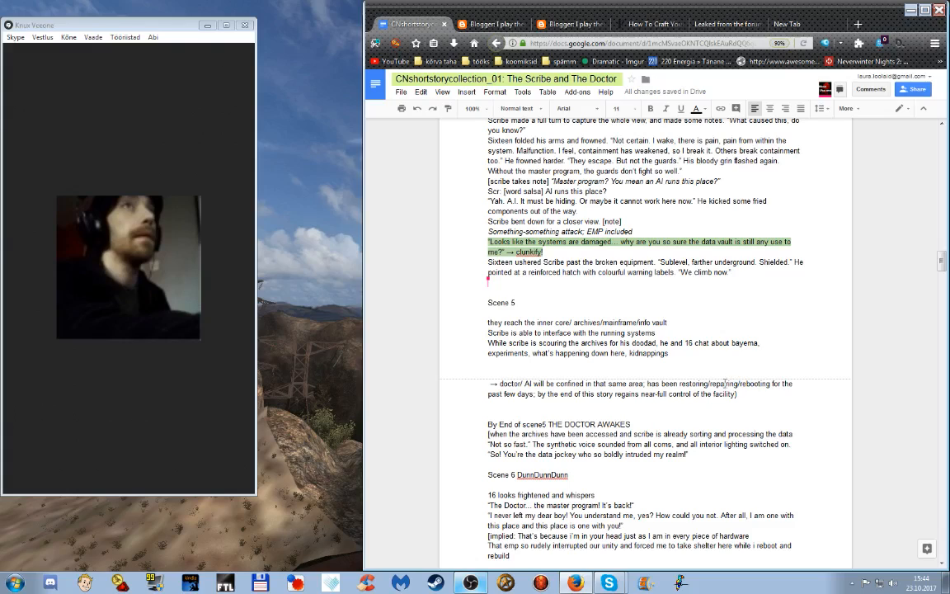
{"action": "mouse_move", "coordinate": [729, 380]}
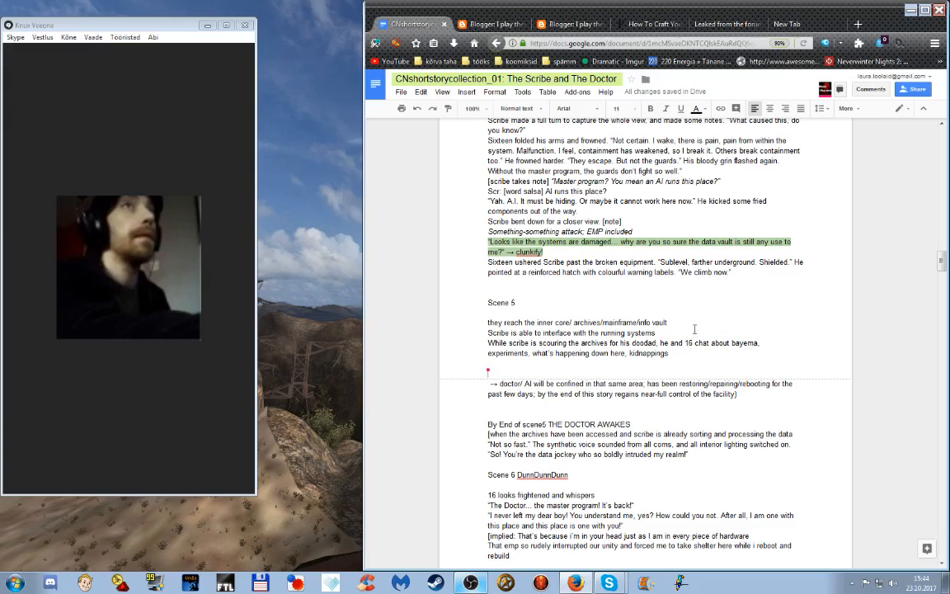
{"action": "mouse_move", "coordinate": [693, 327]}
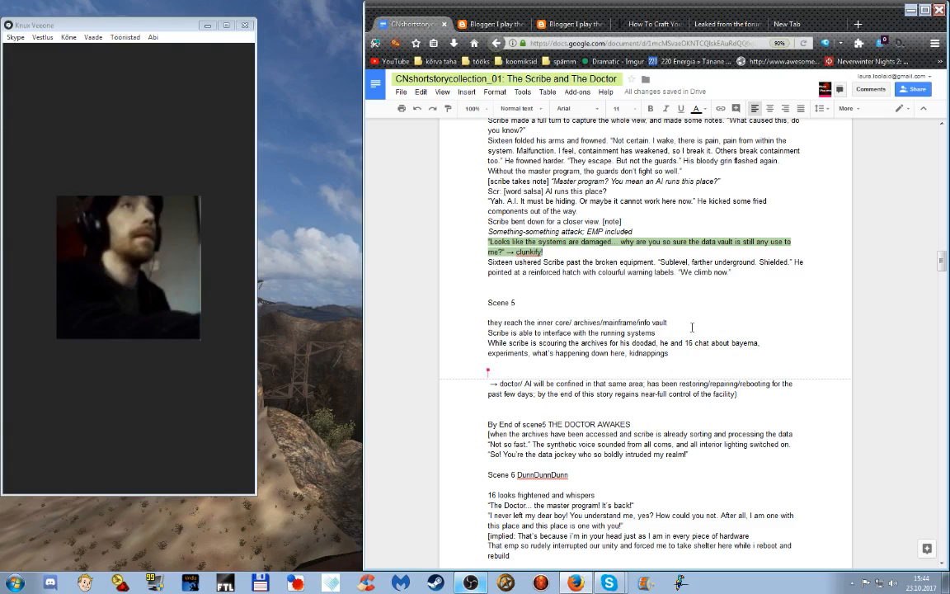
{"action": "mouse_move", "coordinate": [690, 327]}
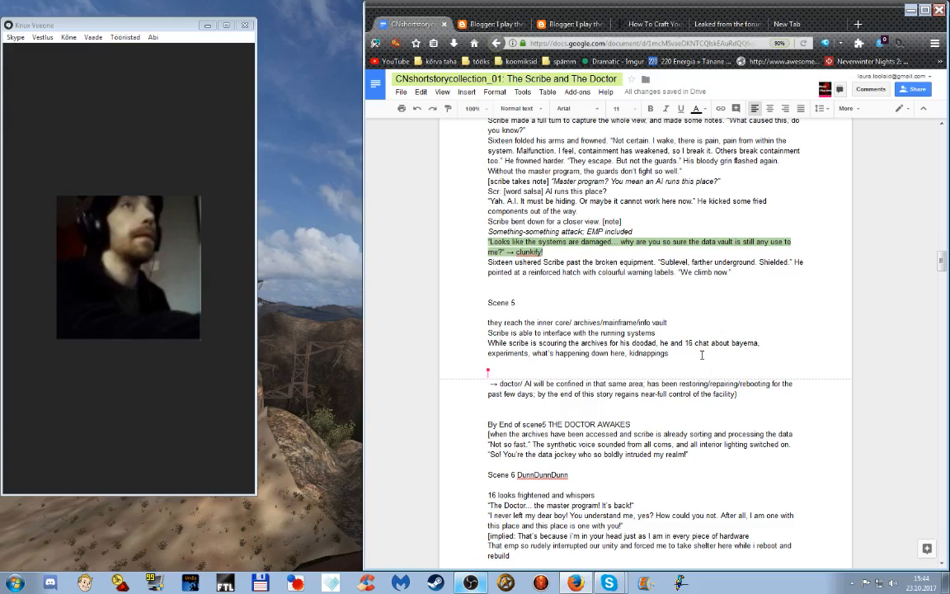
{"action": "mouse_move", "coordinate": [676, 366]}
{"action": "type", "text": "has "}
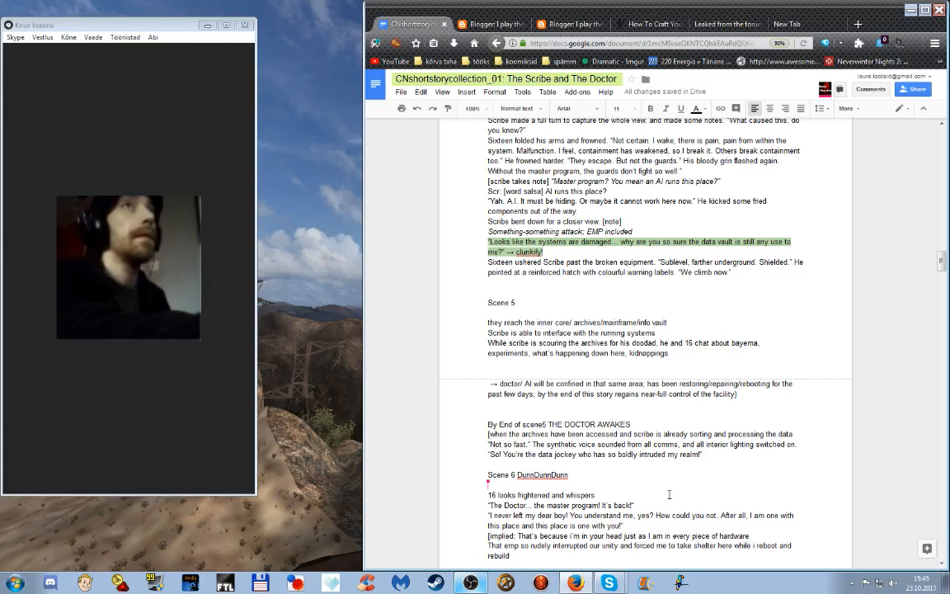
{"action": "scroll", "scroll_direction": "down", "scroll_amount": 3}
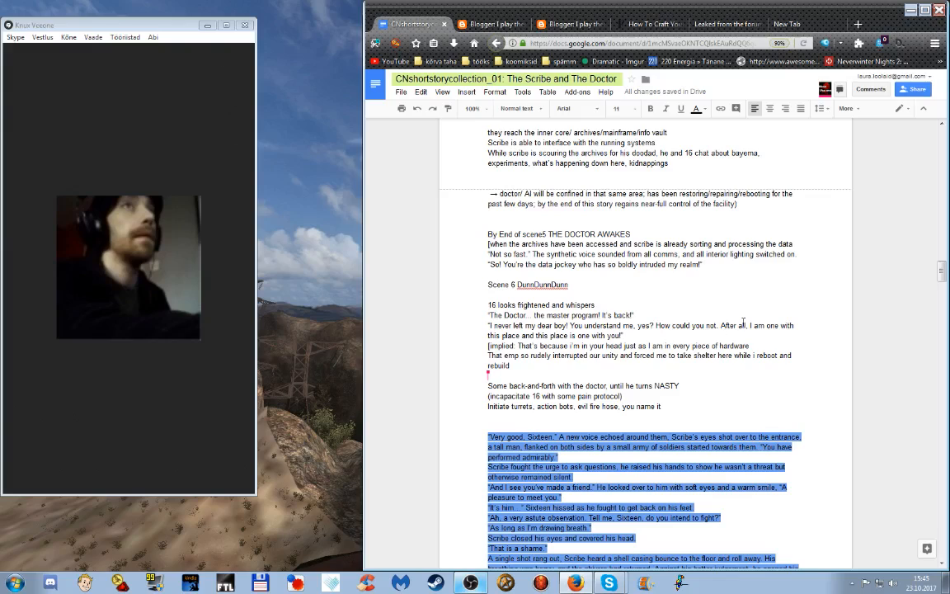
{"action": "mouse_move", "coordinate": [696, 373]}
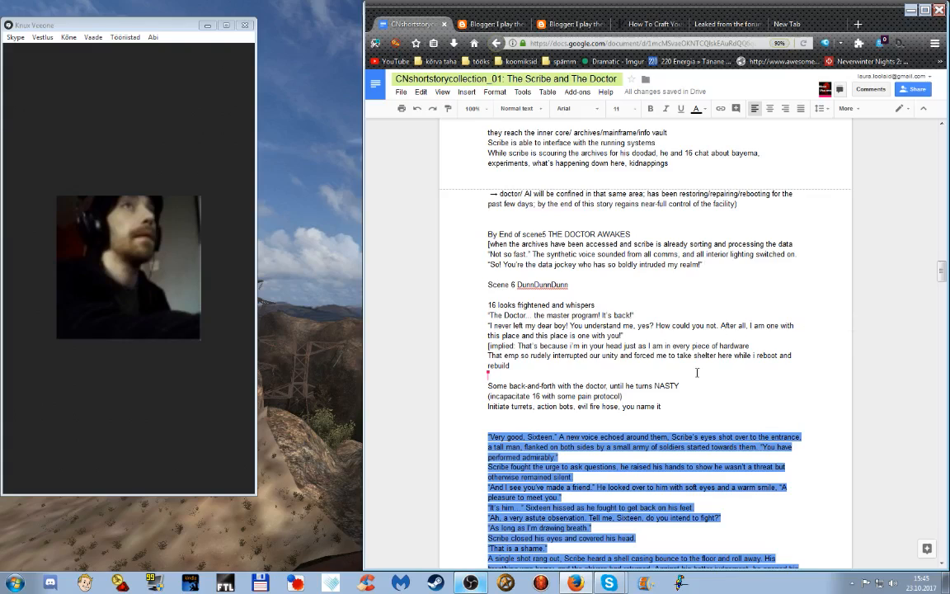
{"action": "mouse_move", "coordinate": [647, 336]}
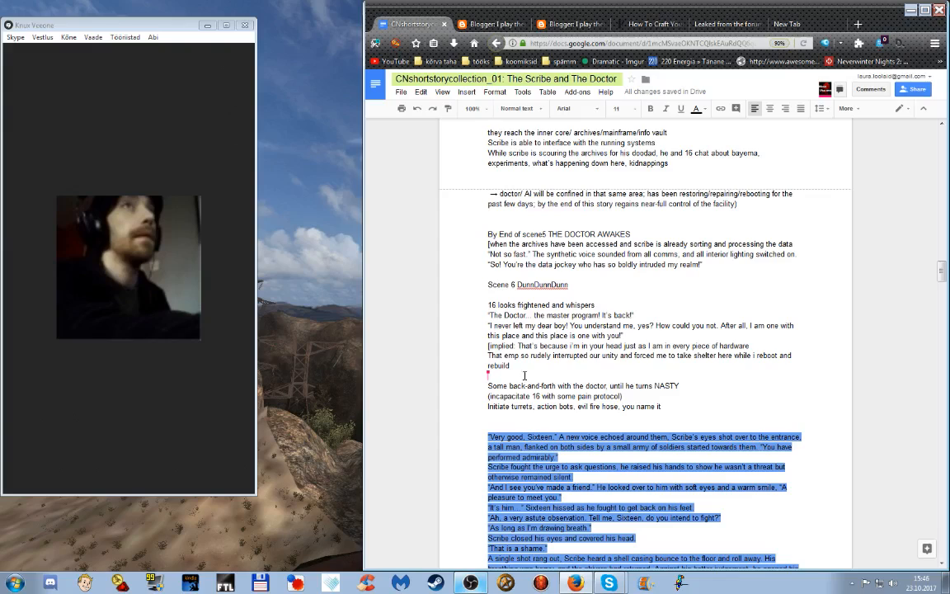
{"action": "mouse_move", "coordinate": [515, 376]}
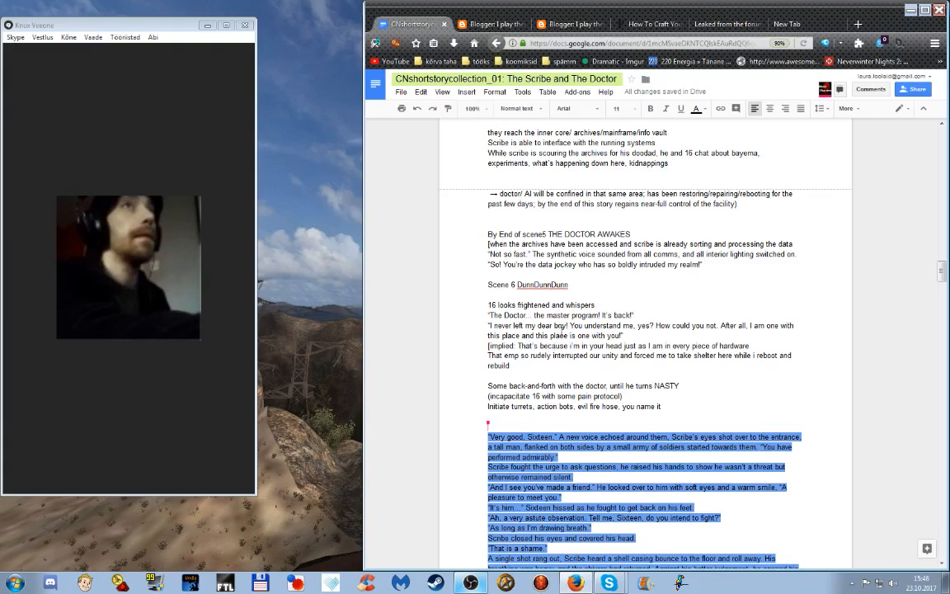
Highlight the 'Scene 5' heading in pink to set it apart from its notes
{"action": "left_click", "coordinate": [670, 406]}
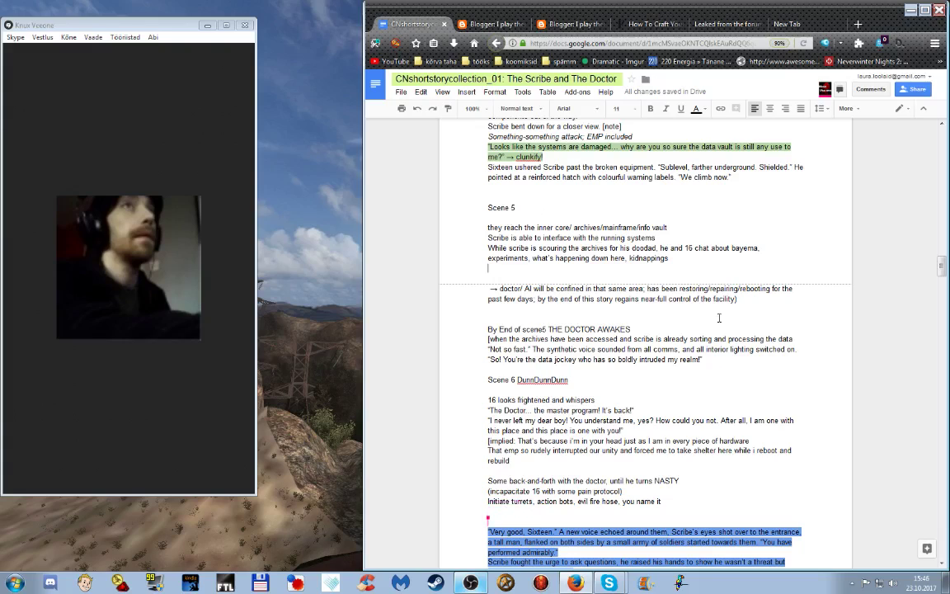
{"action": "mouse_move", "coordinate": [730, 324]}
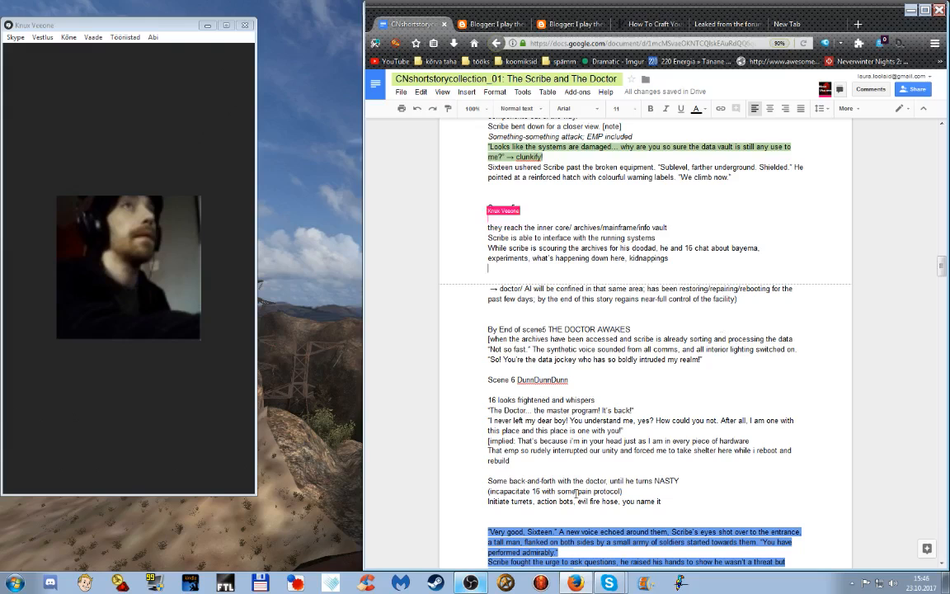
{"action": "left_click", "coordinate": [465, 581]}
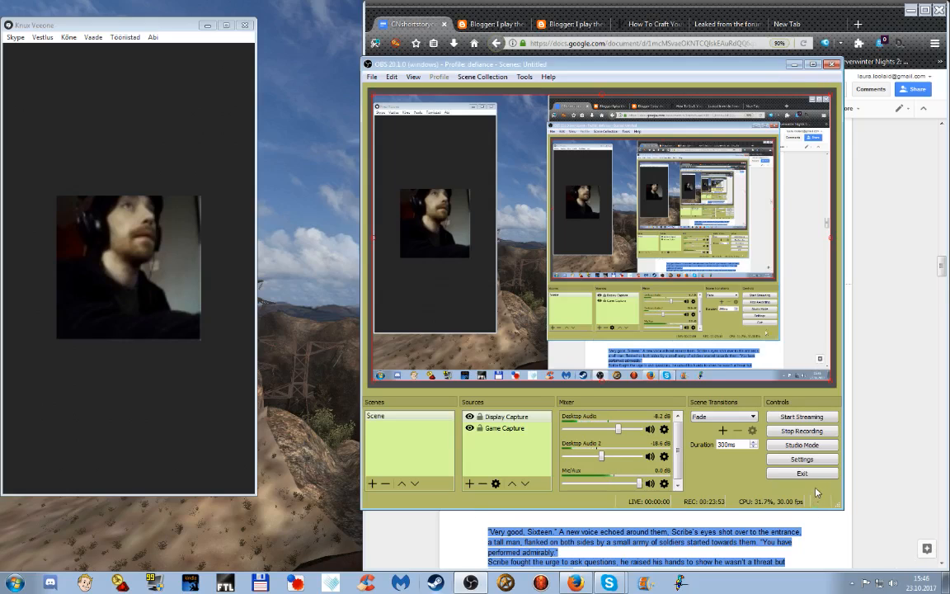
{"action": "mouse_move", "coordinate": [823, 491]}
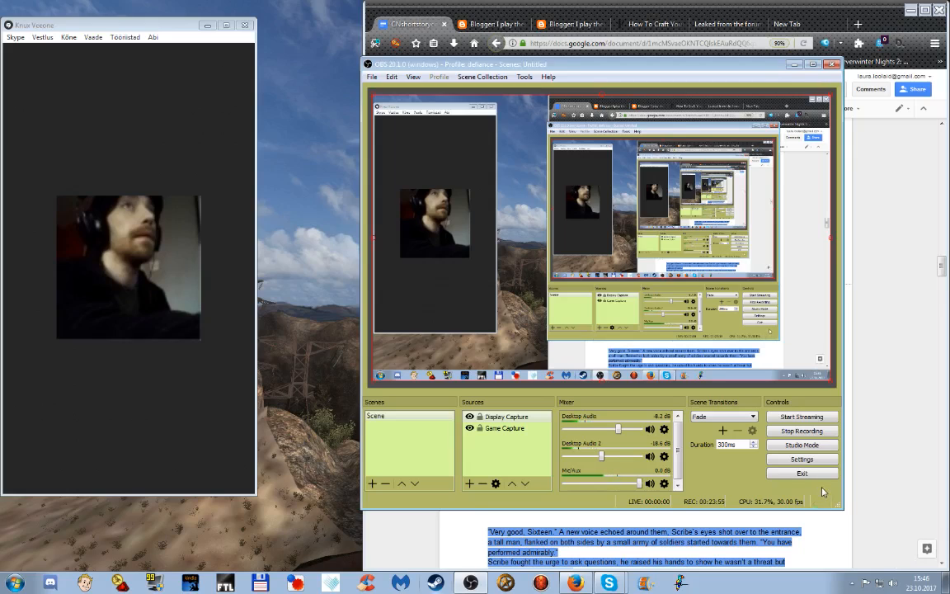